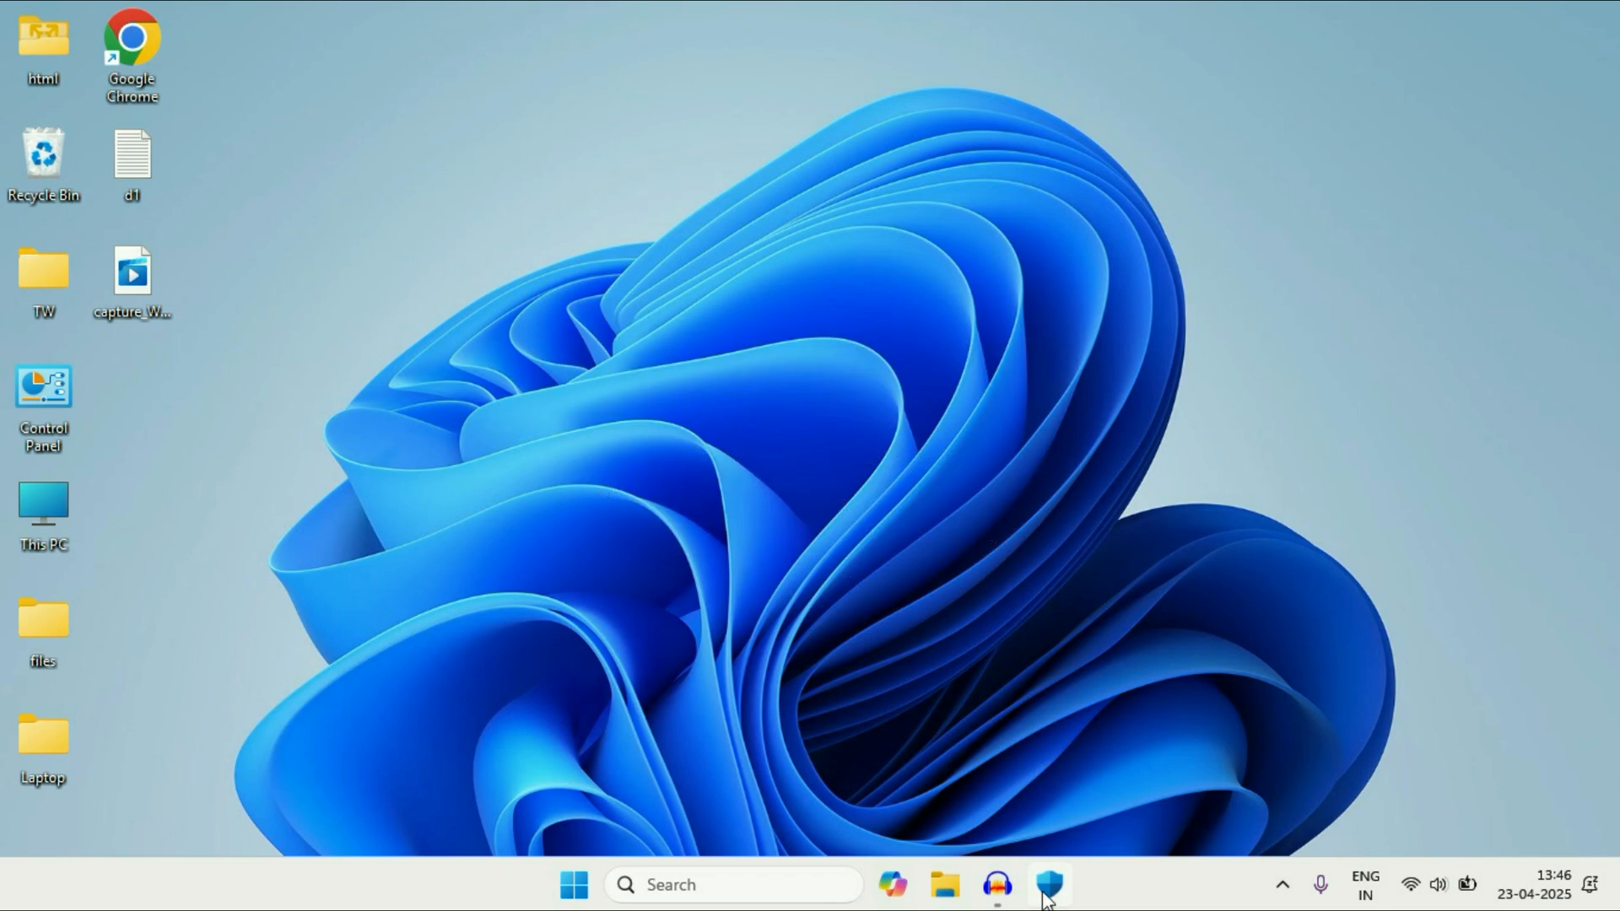
Launch Windows Security via taskbar search and go to Virus & threat protection
{"action": "left_click", "coordinate": [1046, 885]}
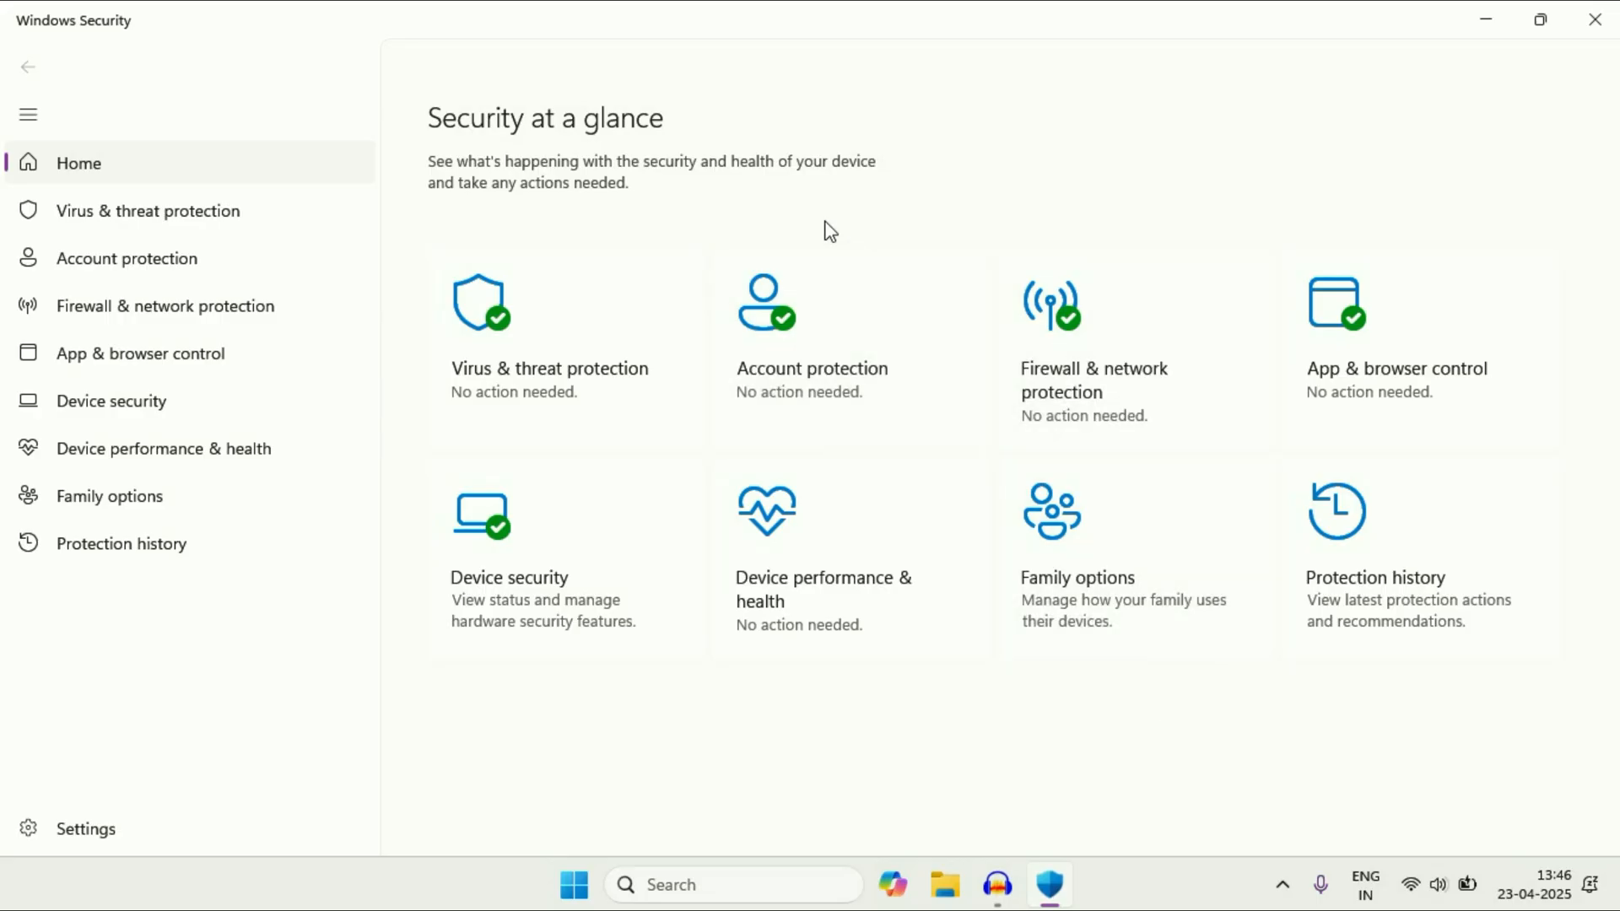
{"action": "mouse_move", "coordinate": [98, 31]}
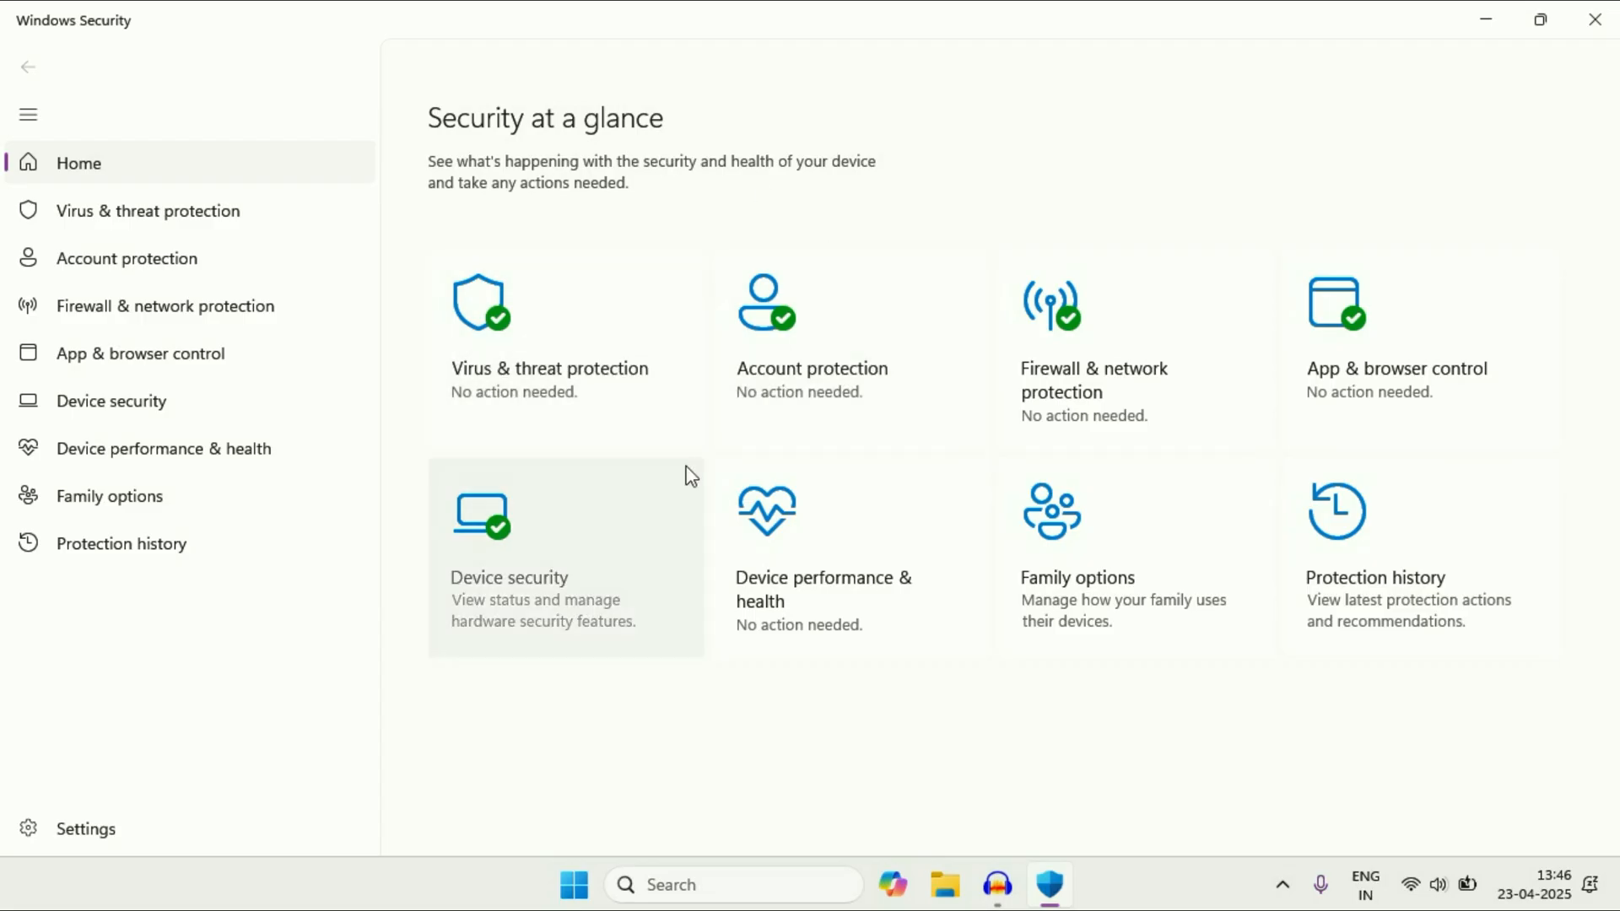
{"action": "mouse_move", "coordinate": [1486, 23]}
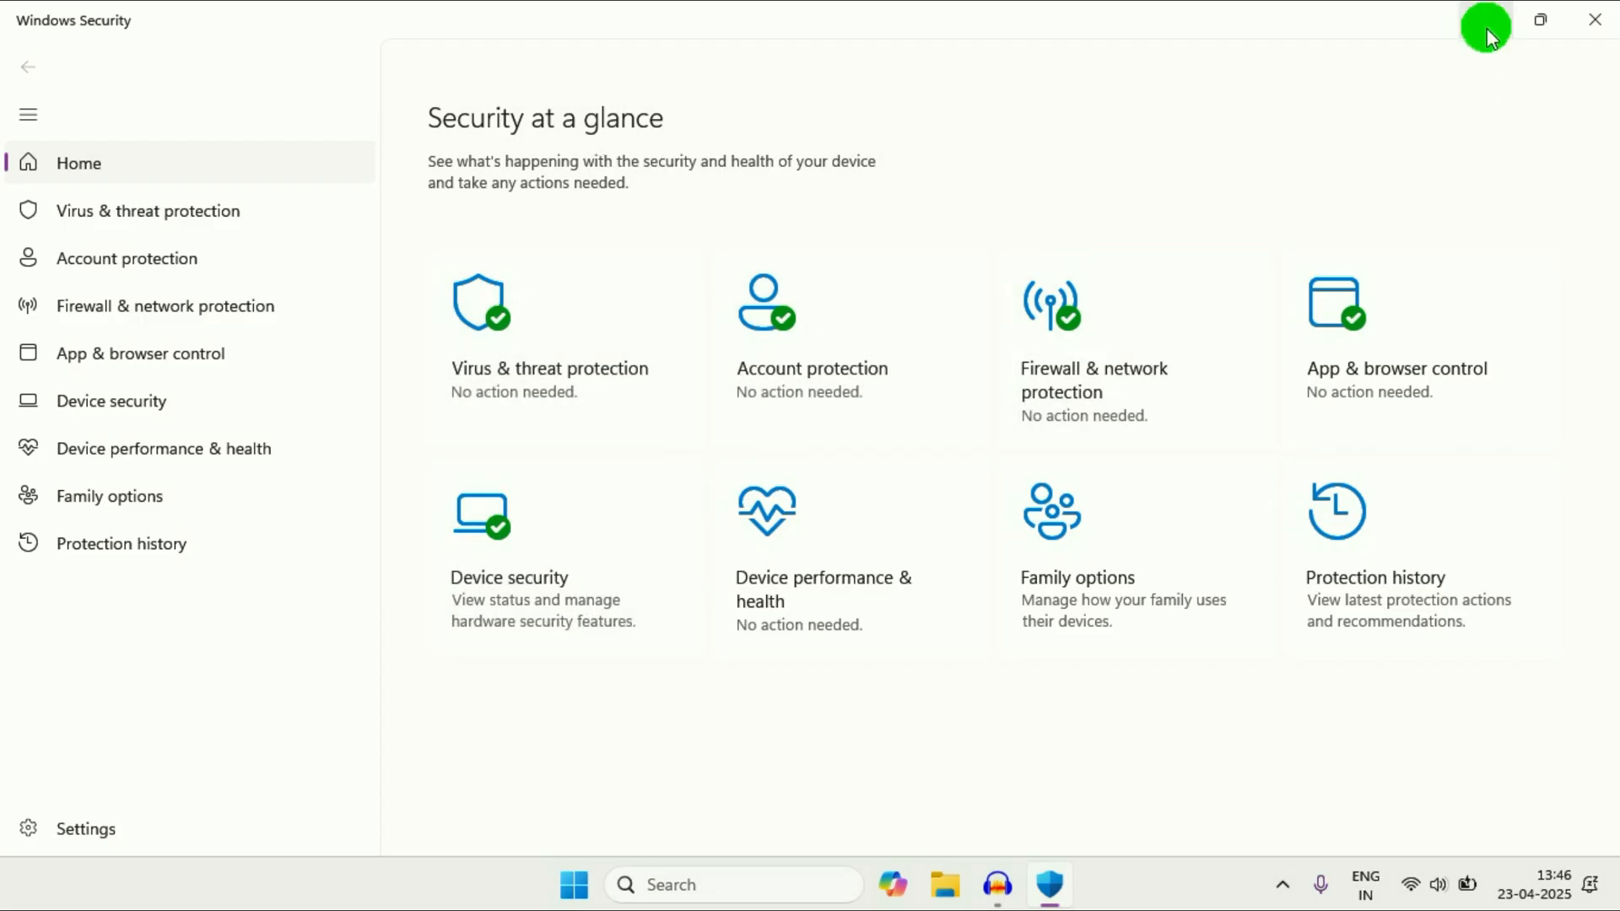
{"action": "left_click", "coordinate": [1594, 18]}
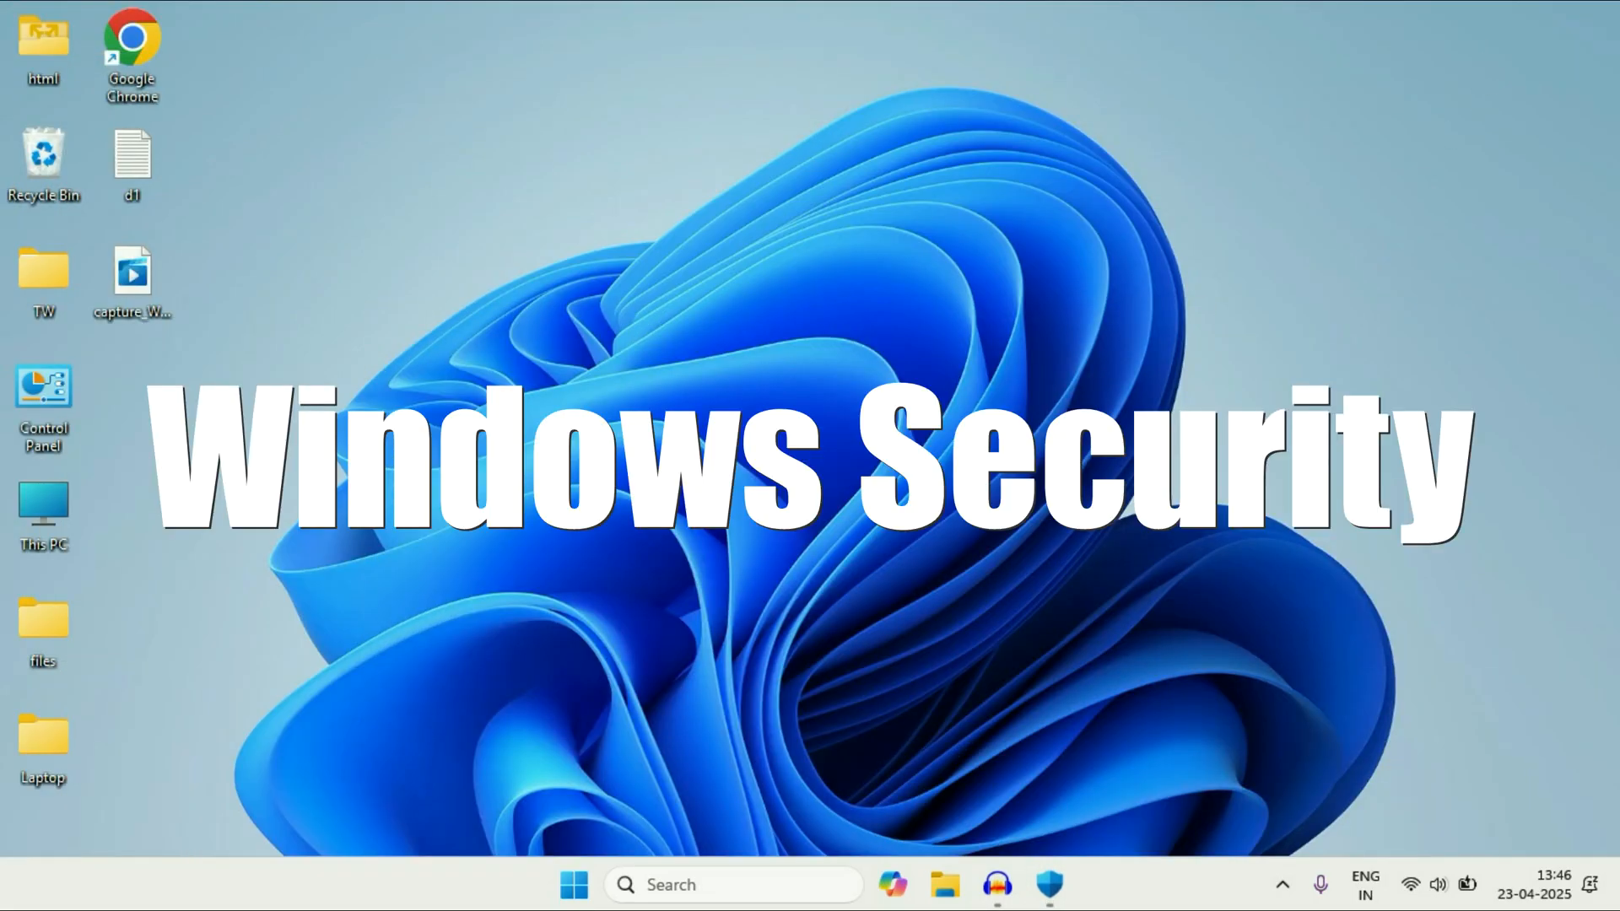
{"action": "mouse_move", "coordinate": [489, 326]}
{"action": "type", "text": "w"}
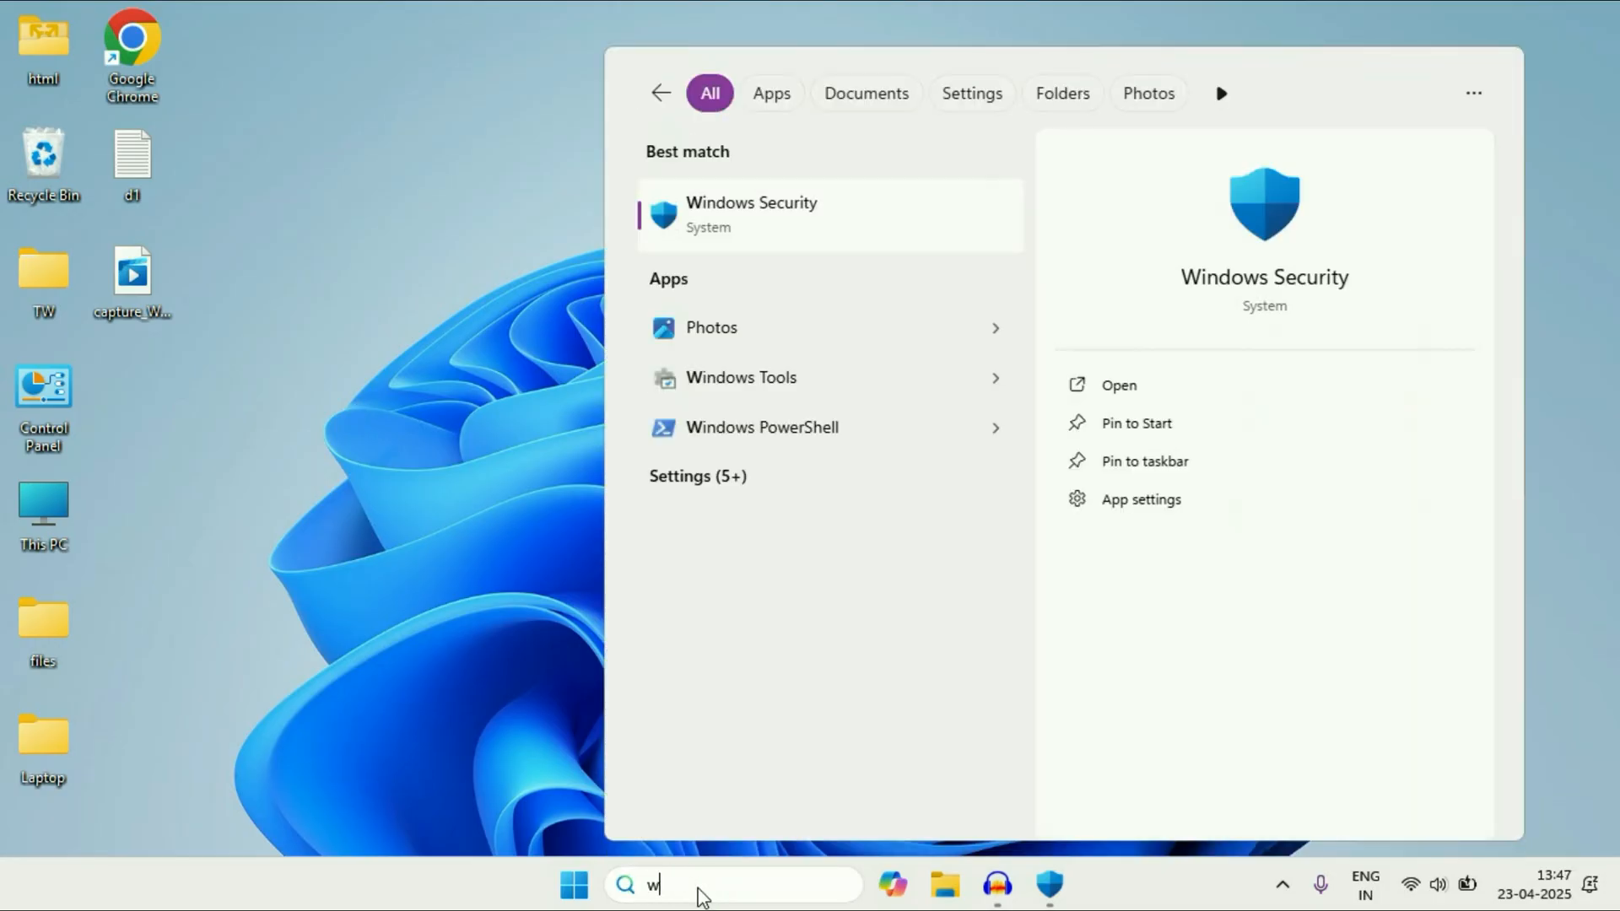
{"action": "type", "text": "in"}
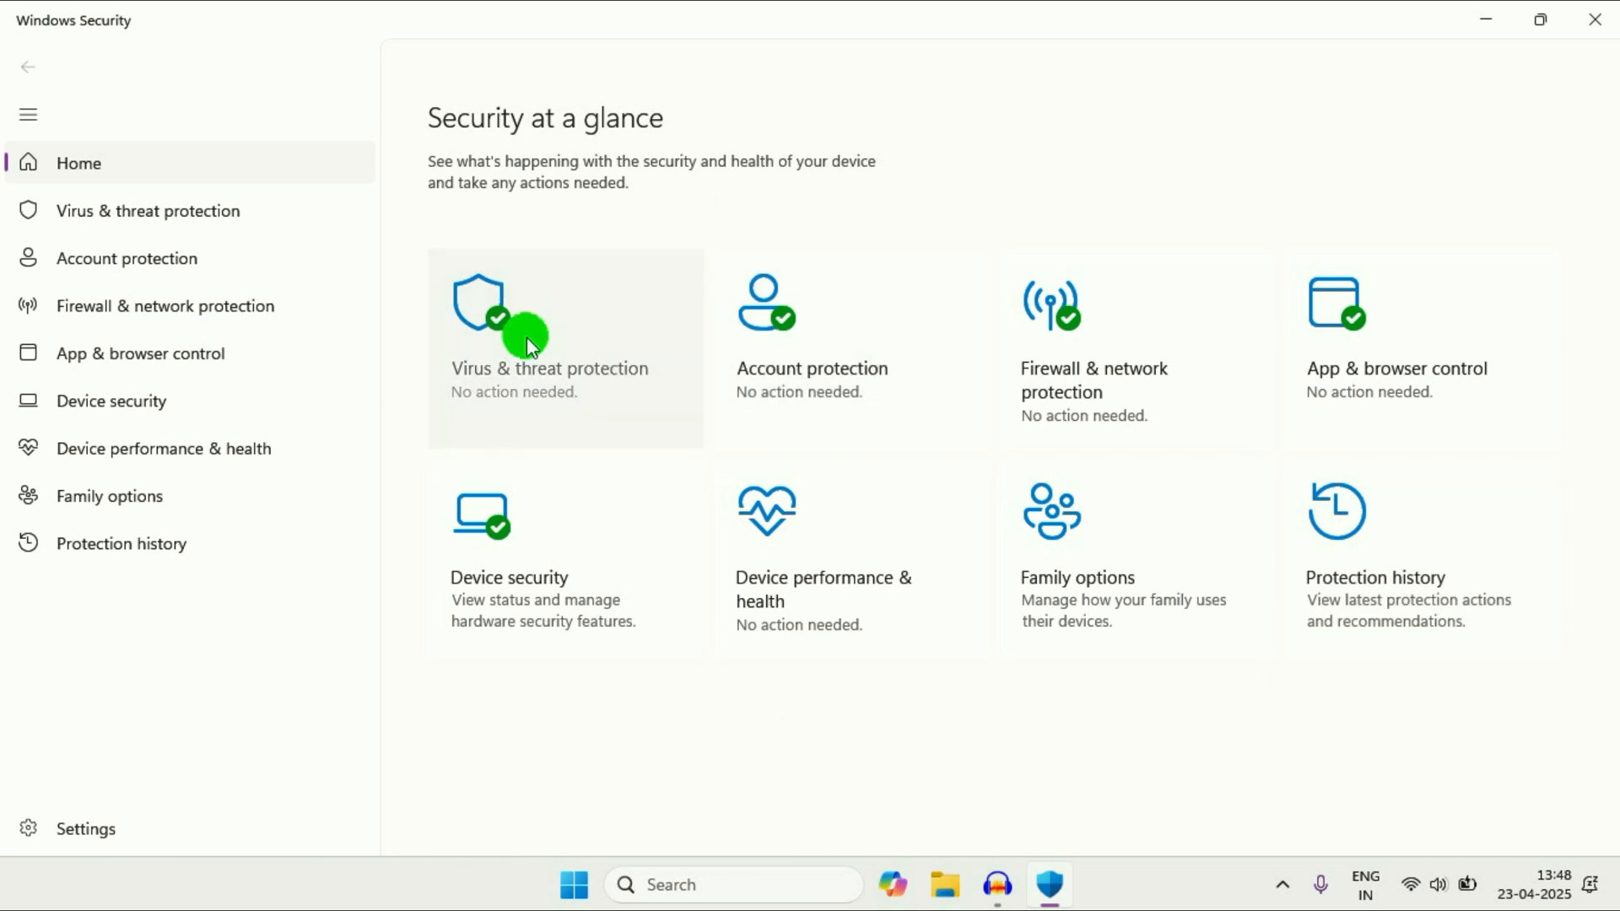
{"action": "left_click", "coordinate": [548, 368]}
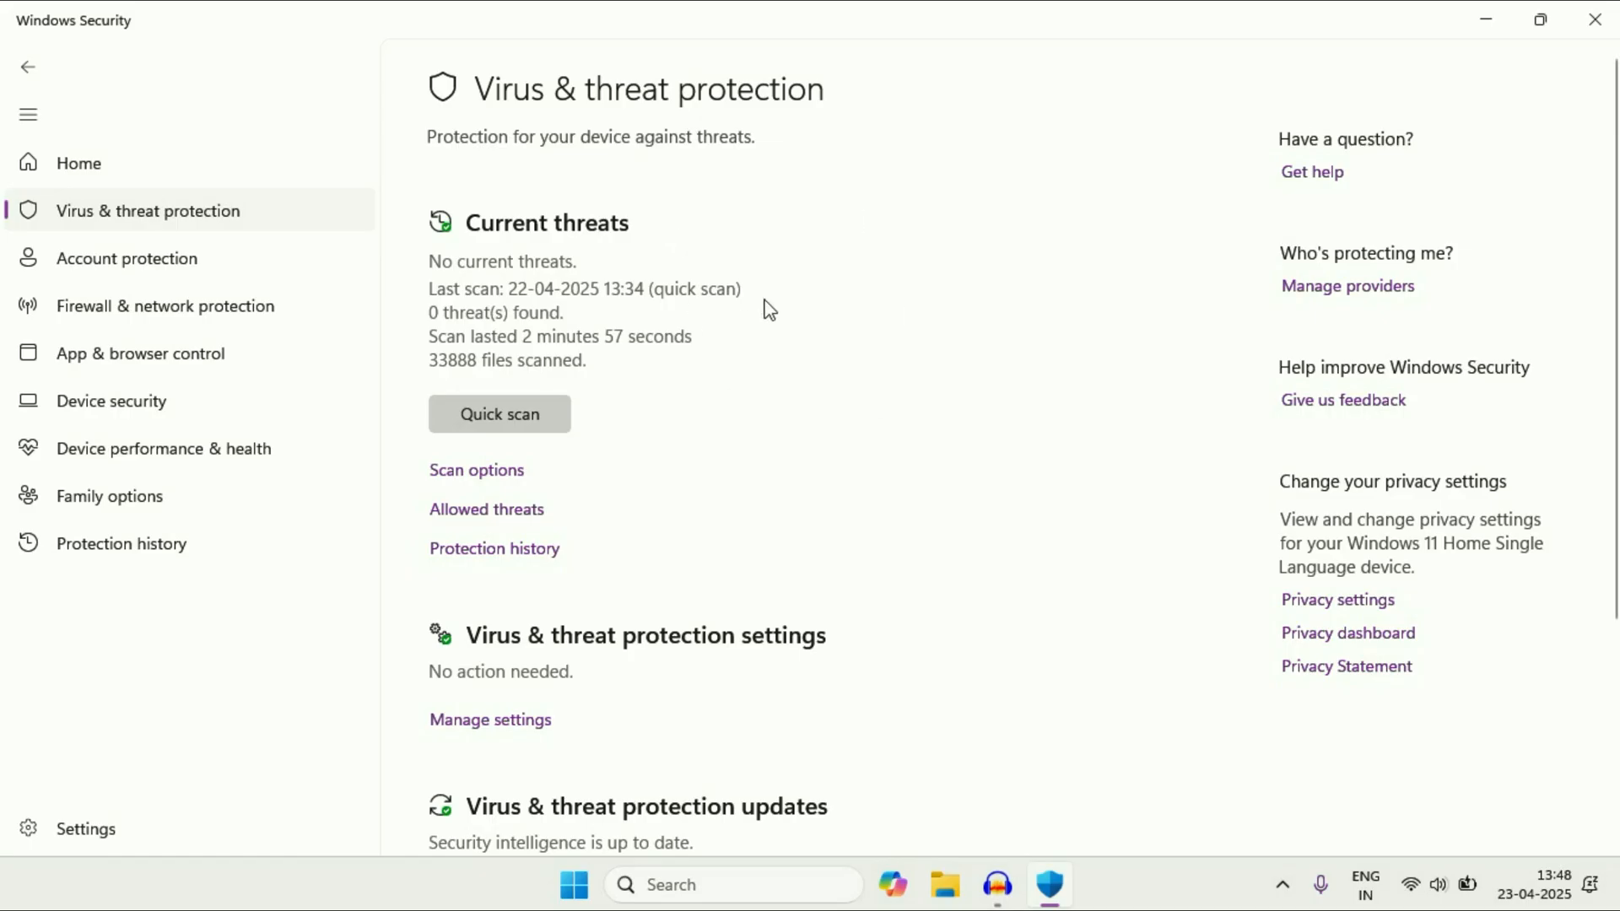
{"action": "mouse_move", "coordinate": [442, 497]}
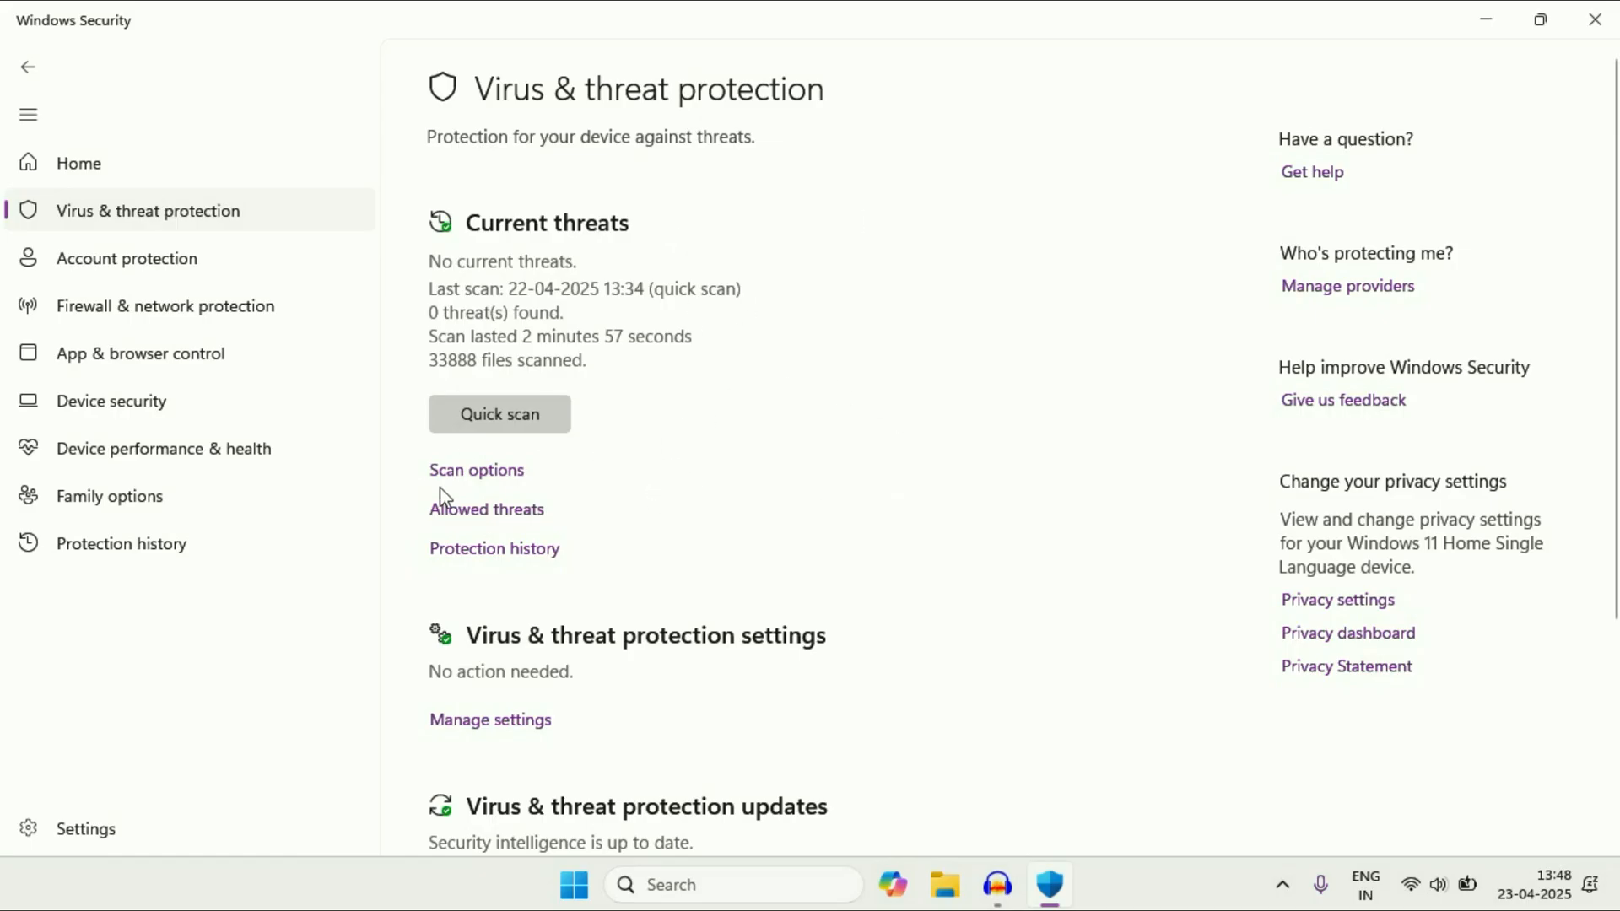
In Scan options, select Full scan, then Microsoft Defender Antivirus (offline scan)
{"action": "left_click", "coordinate": [476, 470]}
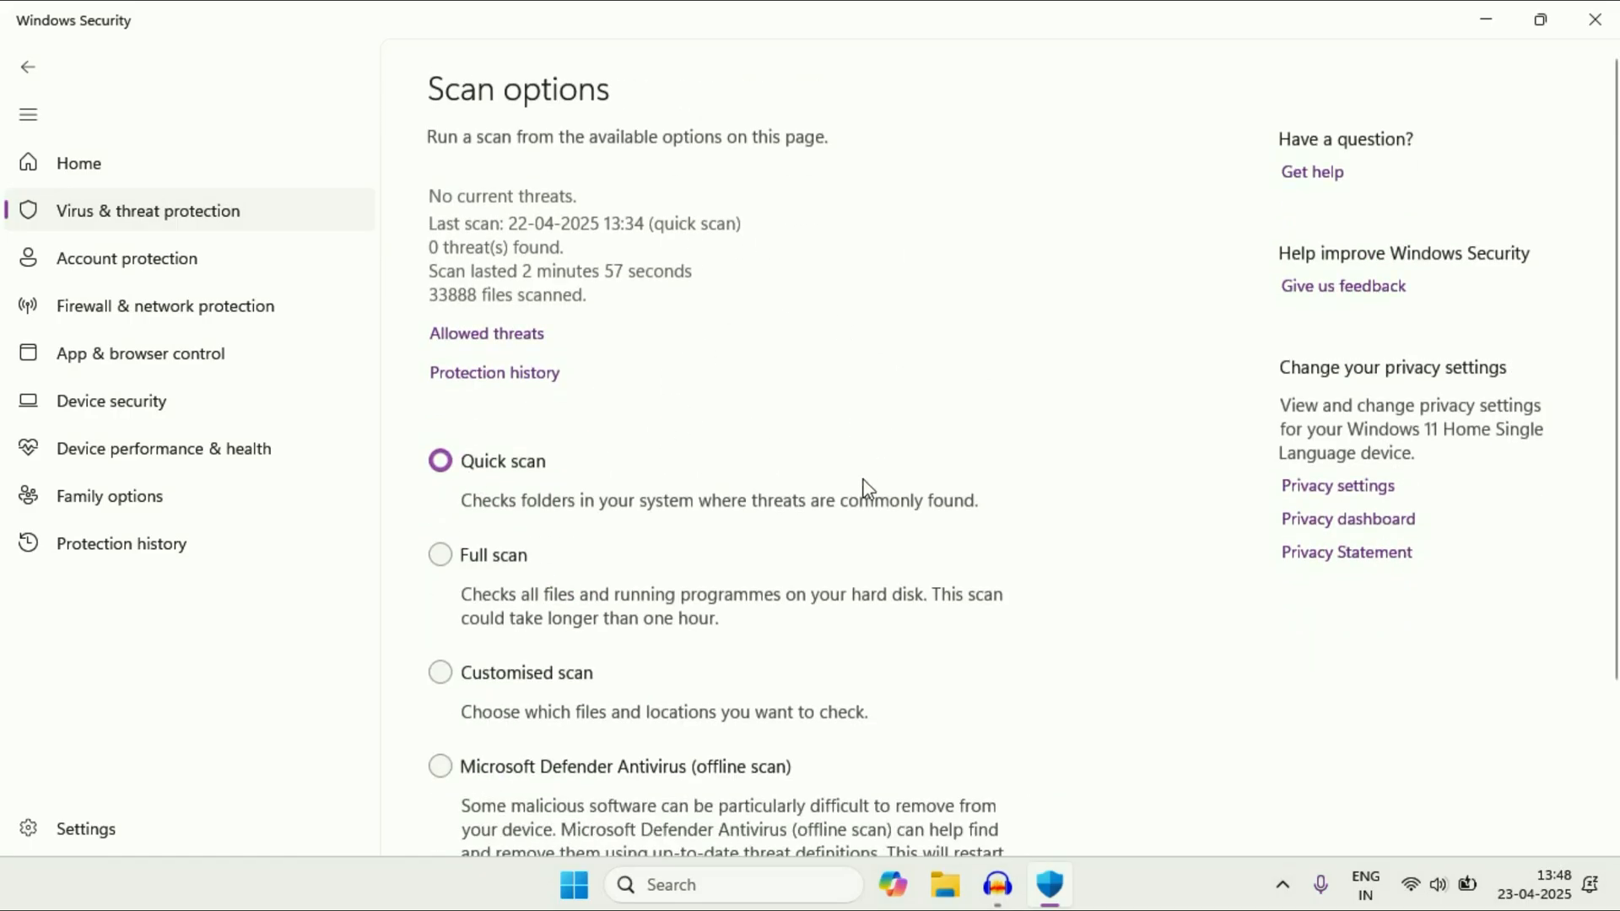
{"action": "scroll", "scroll_direction": "down", "scroll_amount": 3}
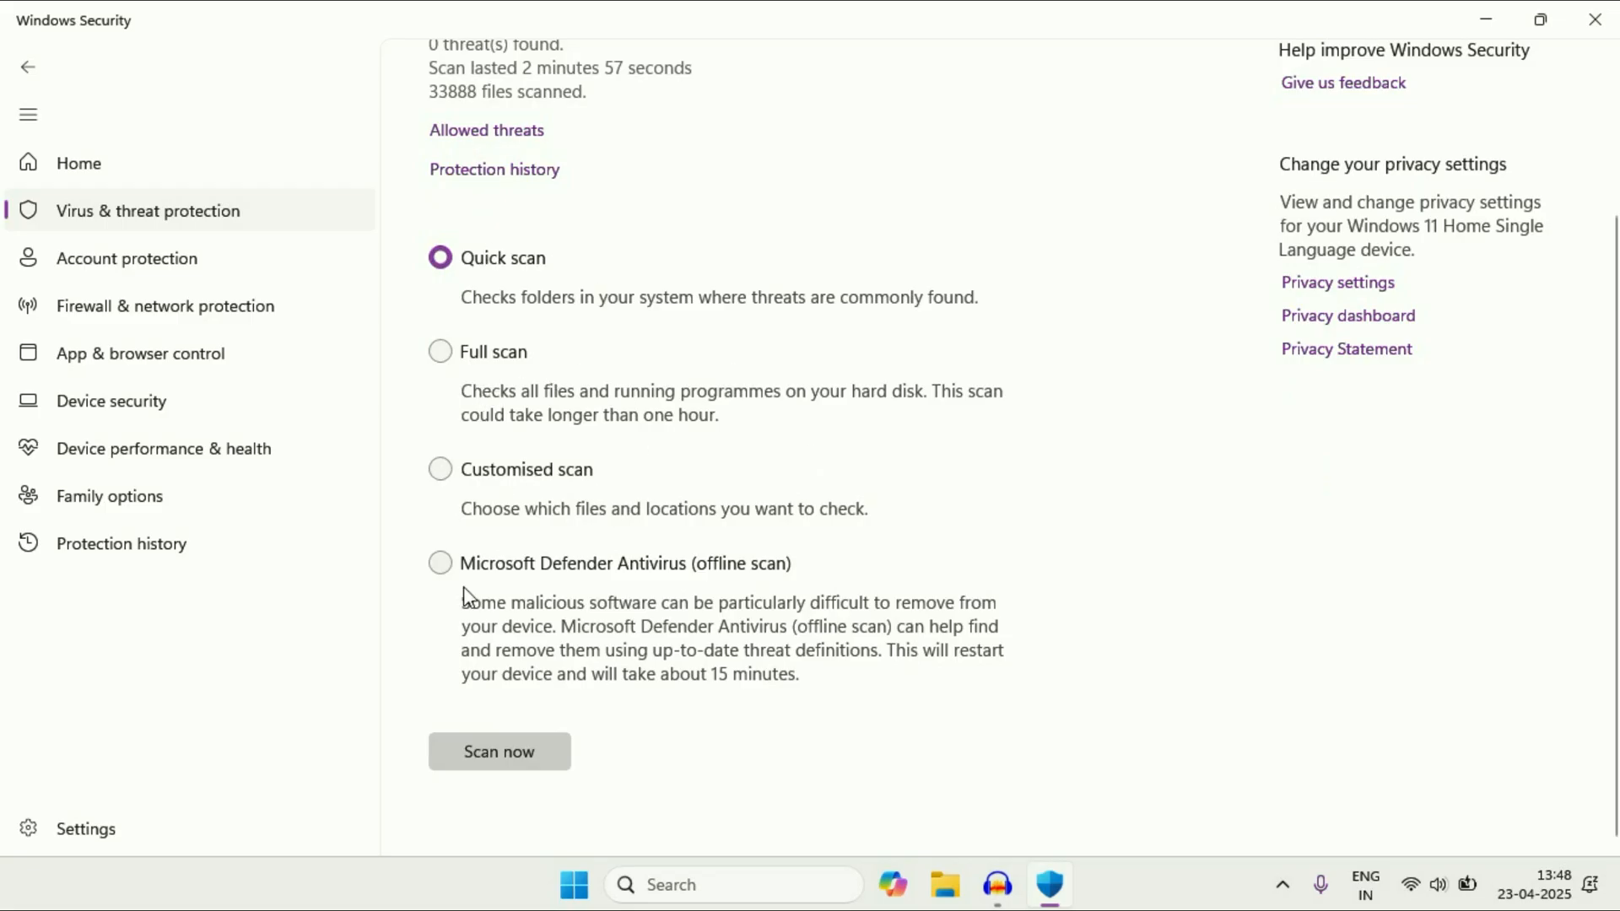
{"action": "left_click", "coordinate": [441, 351]}
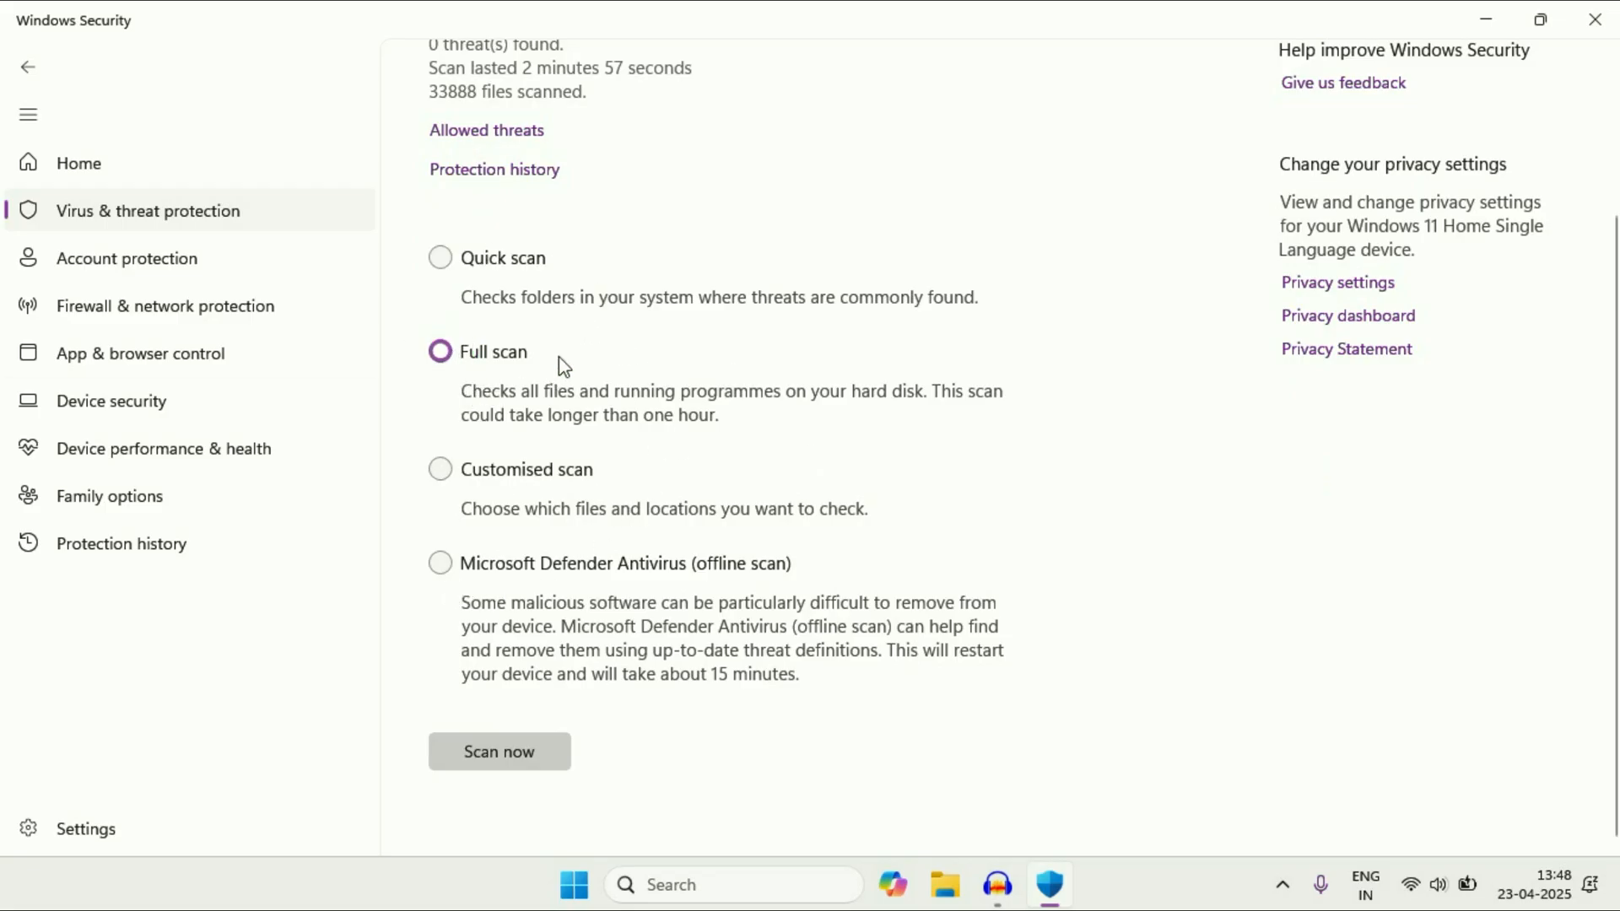
{"action": "left_click", "coordinate": [441, 563]}
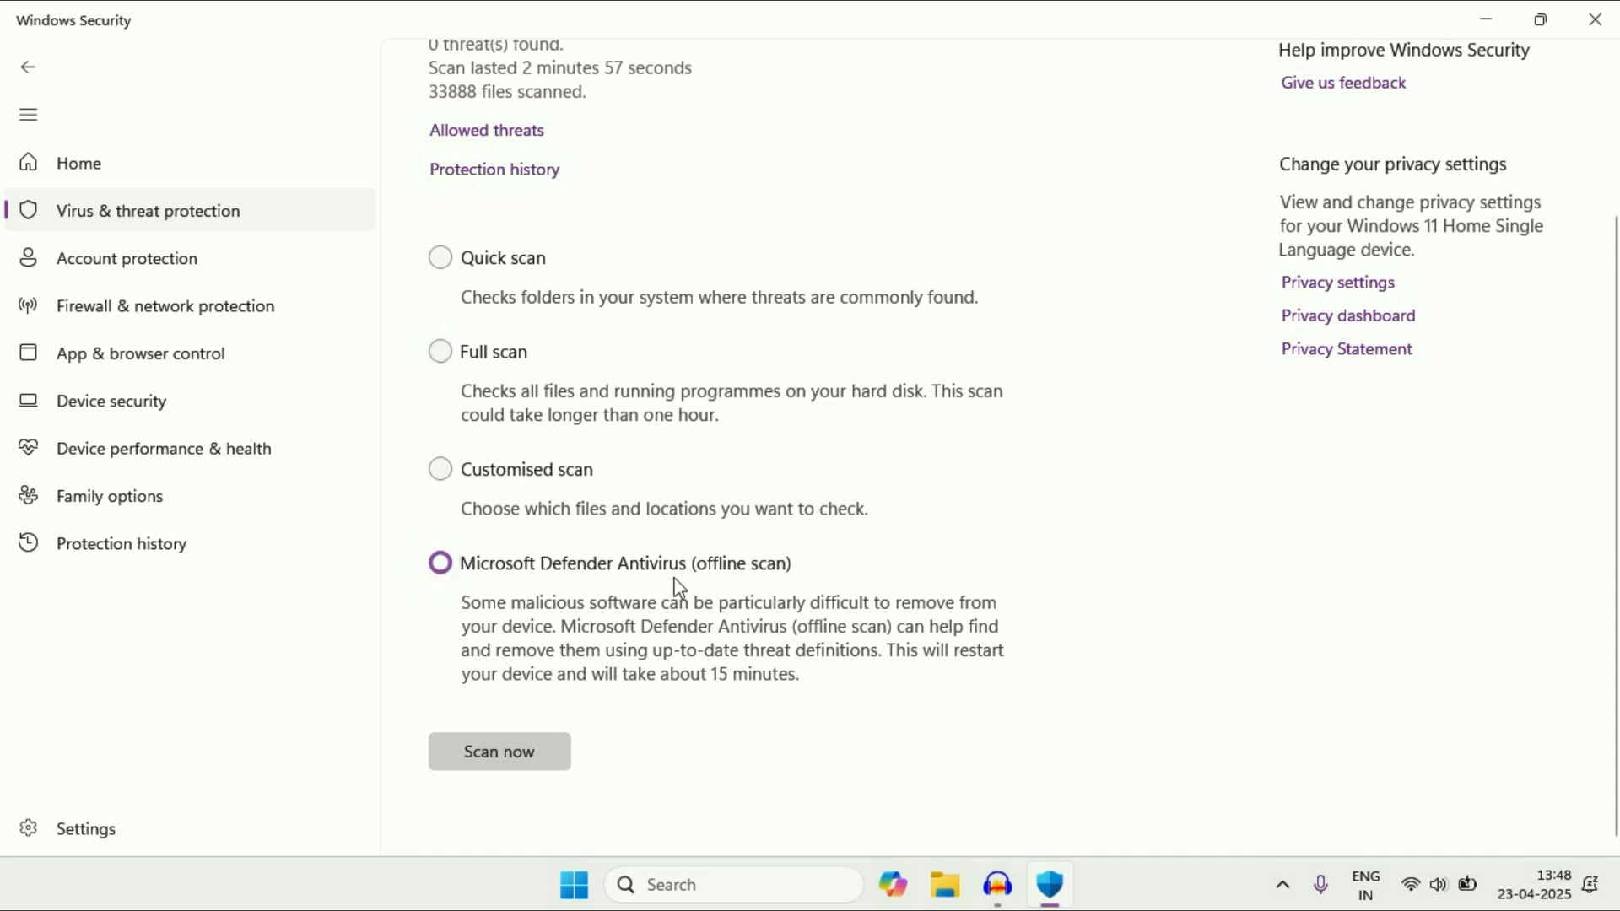
{"action": "mouse_move", "coordinate": [578, 584]}
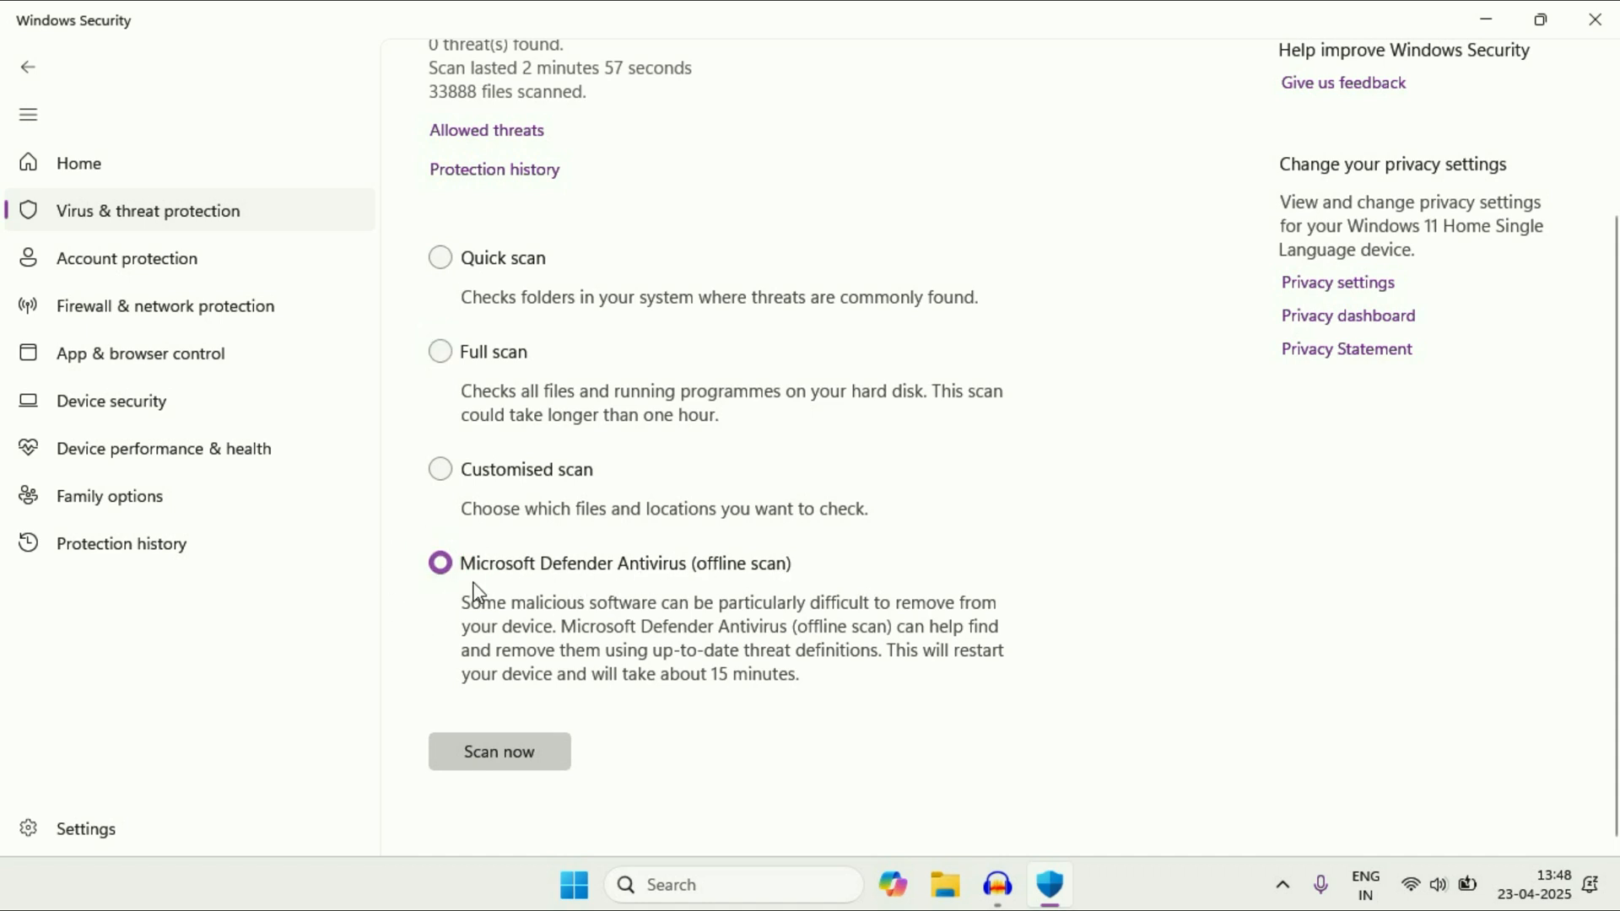
{"action": "mouse_move", "coordinate": [466, 544]}
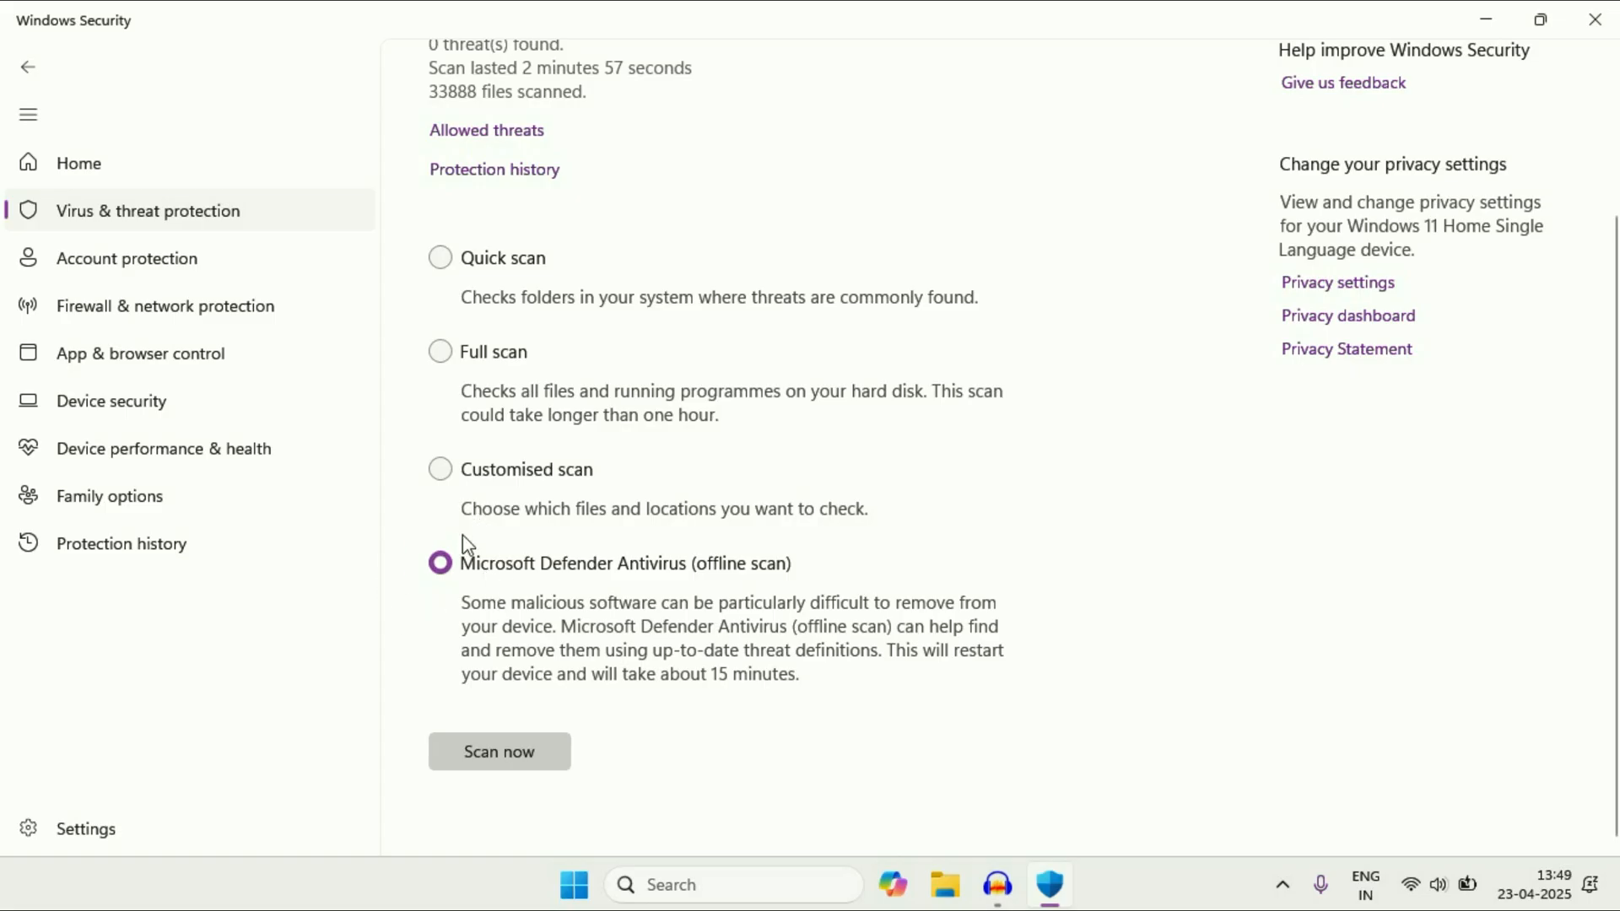
{"action": "scroll", "scroll_direction": "up", "scroll_amount": 3}
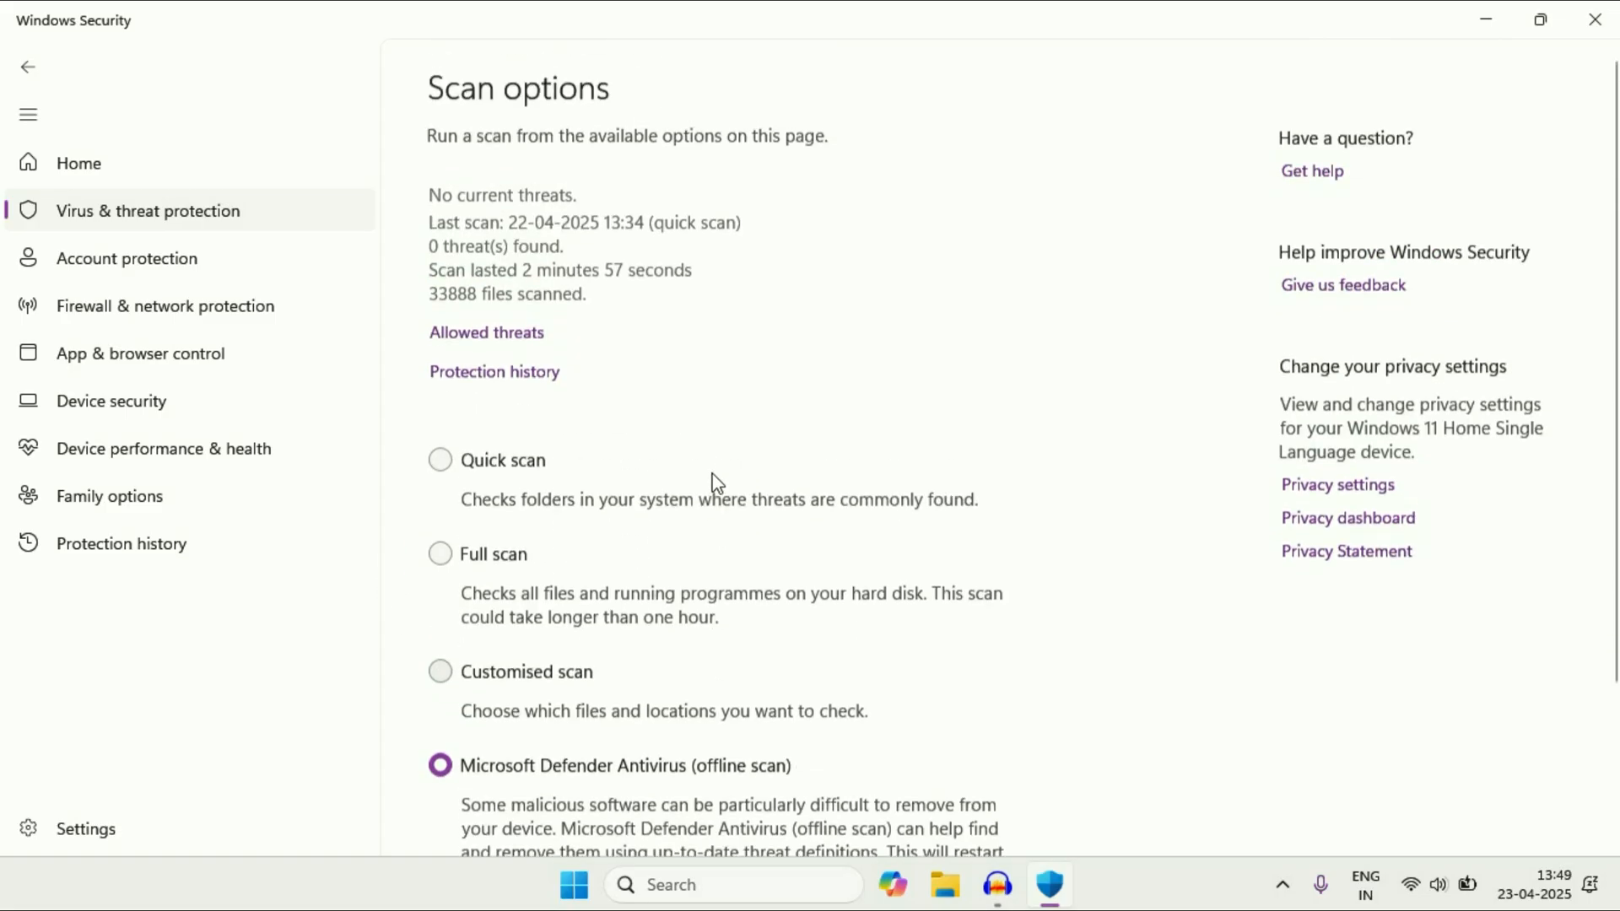
{"action": "mouse_move", "coordinate": [947, 874]}
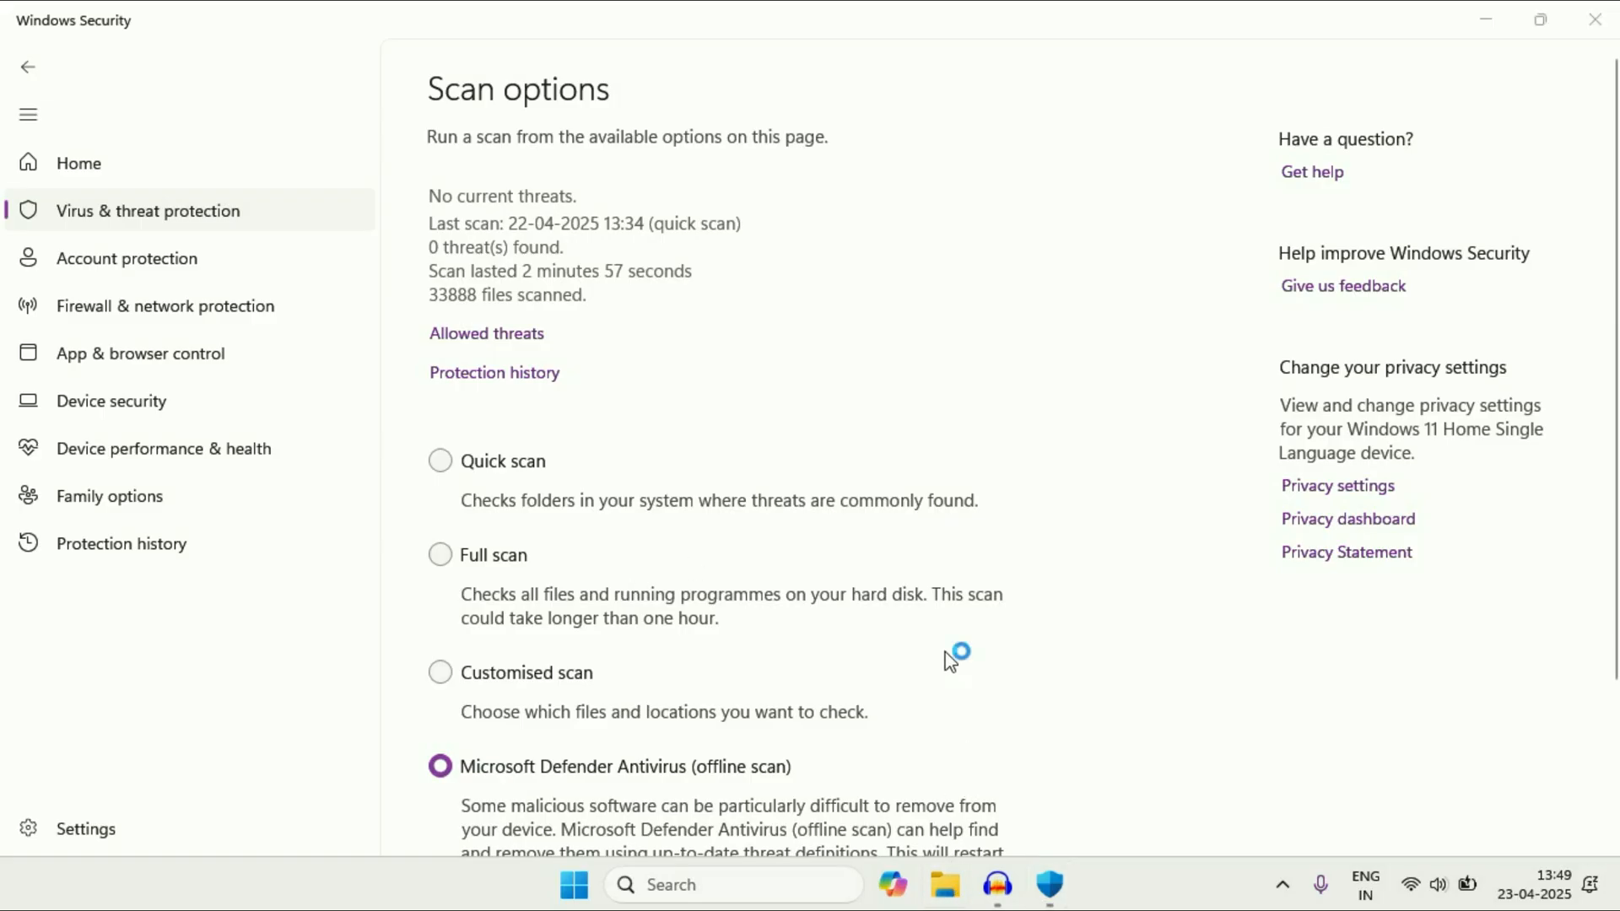
In This PC, show New Volume (D:)'s extended context menu with Scan with Microsoft Defender
{"action": "left_click", "coordinate": [942, 885]}
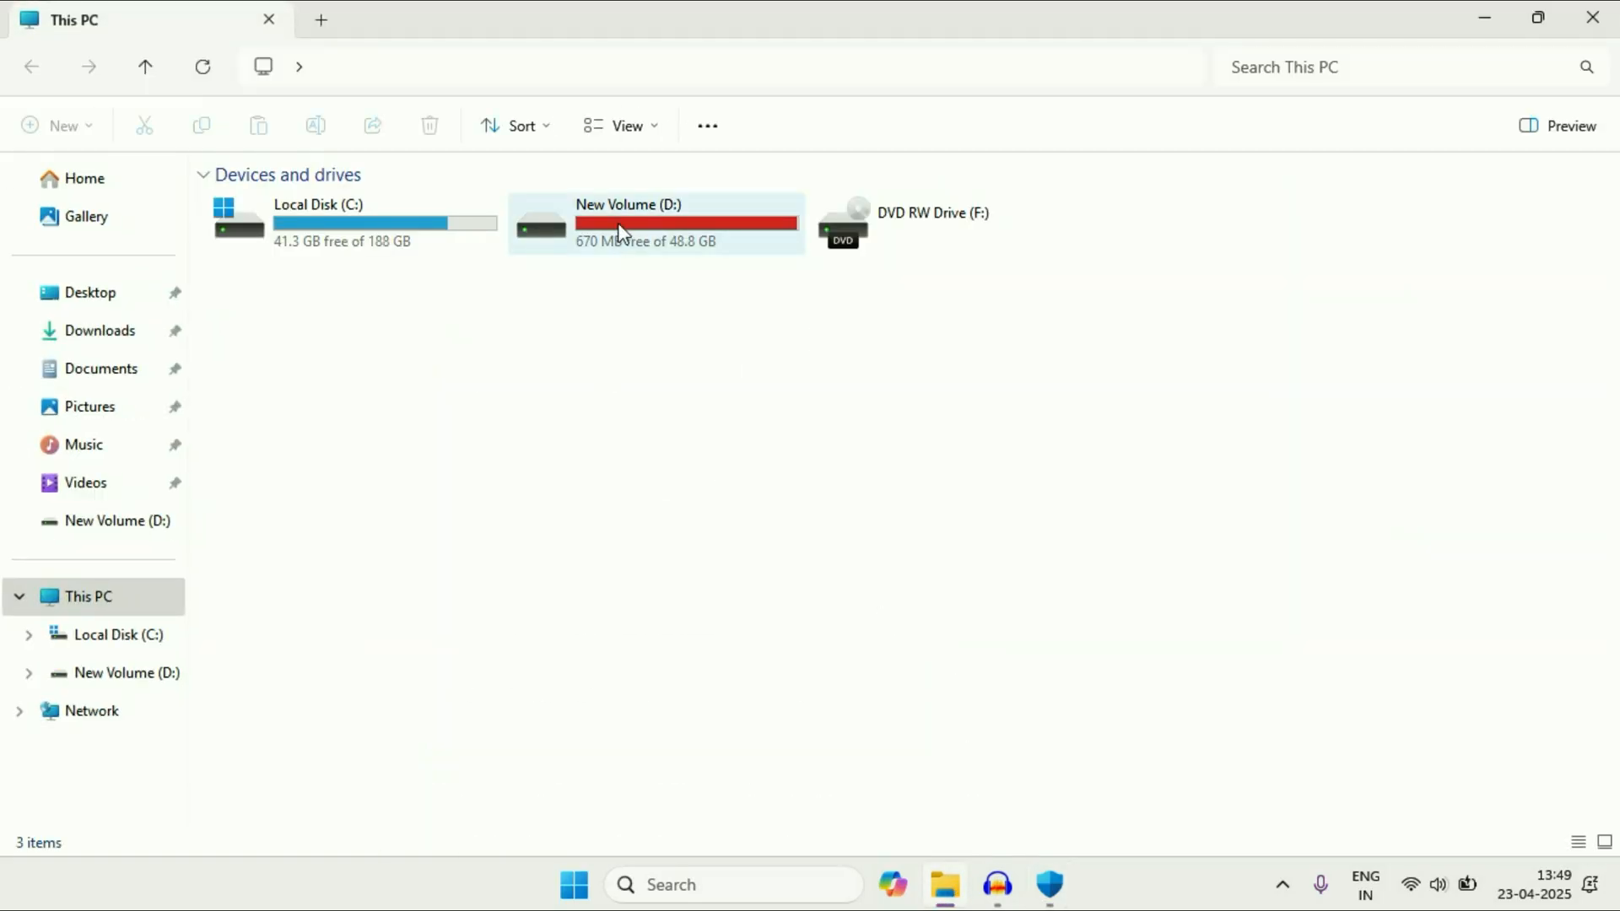
{"action": "right_click", "coordinate": [620, 223]}
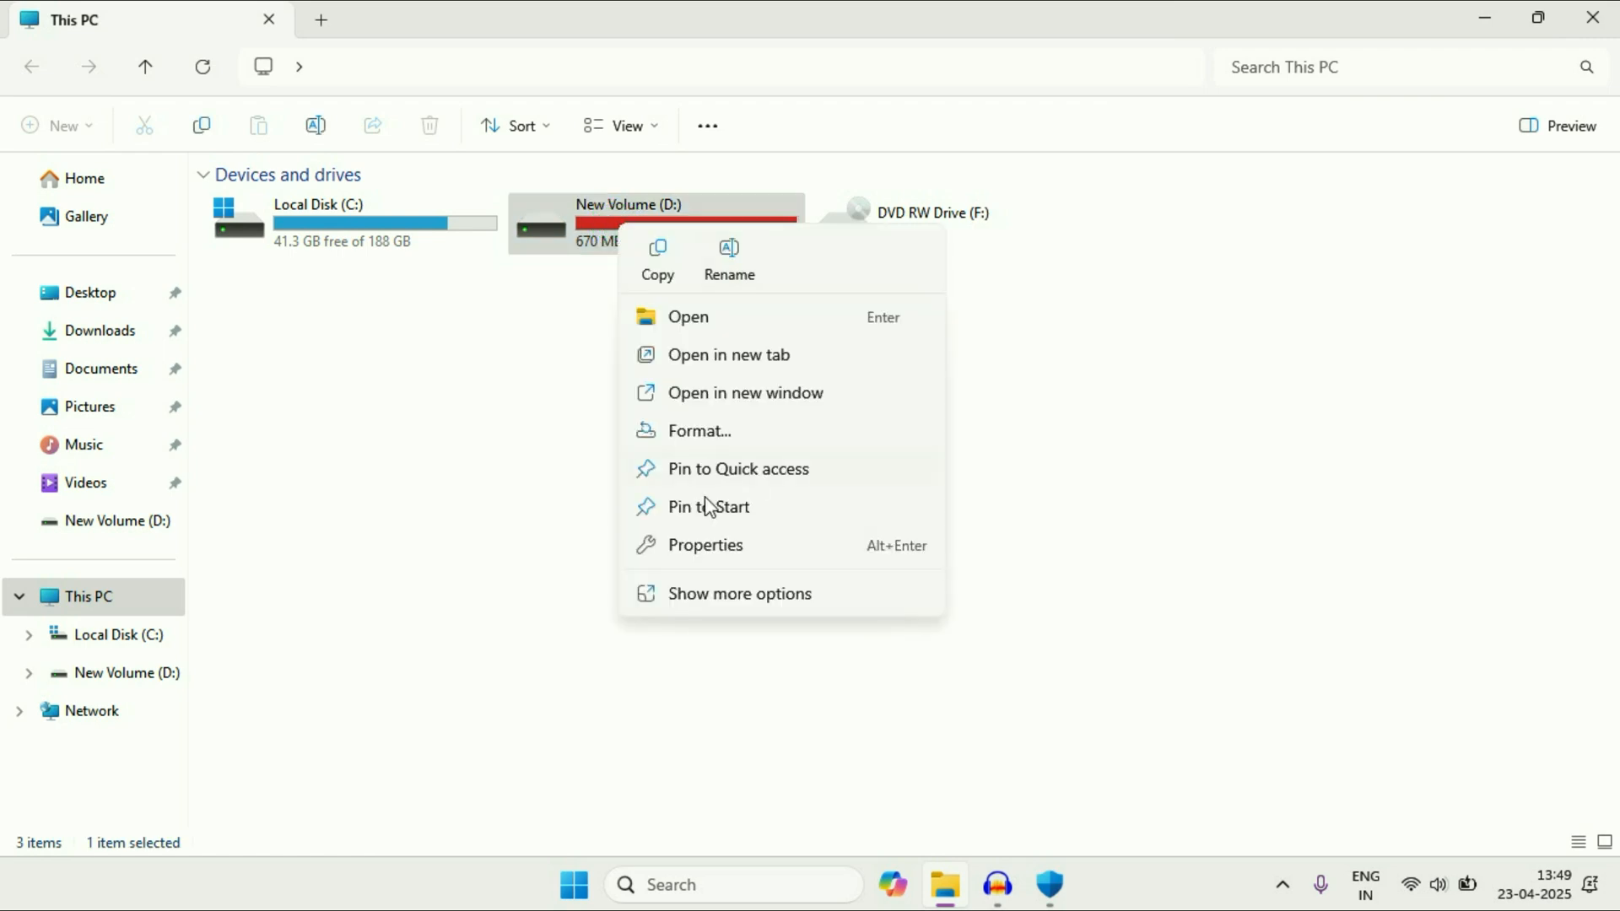
{"action": "left_click", "coordinate": [718, 598]}
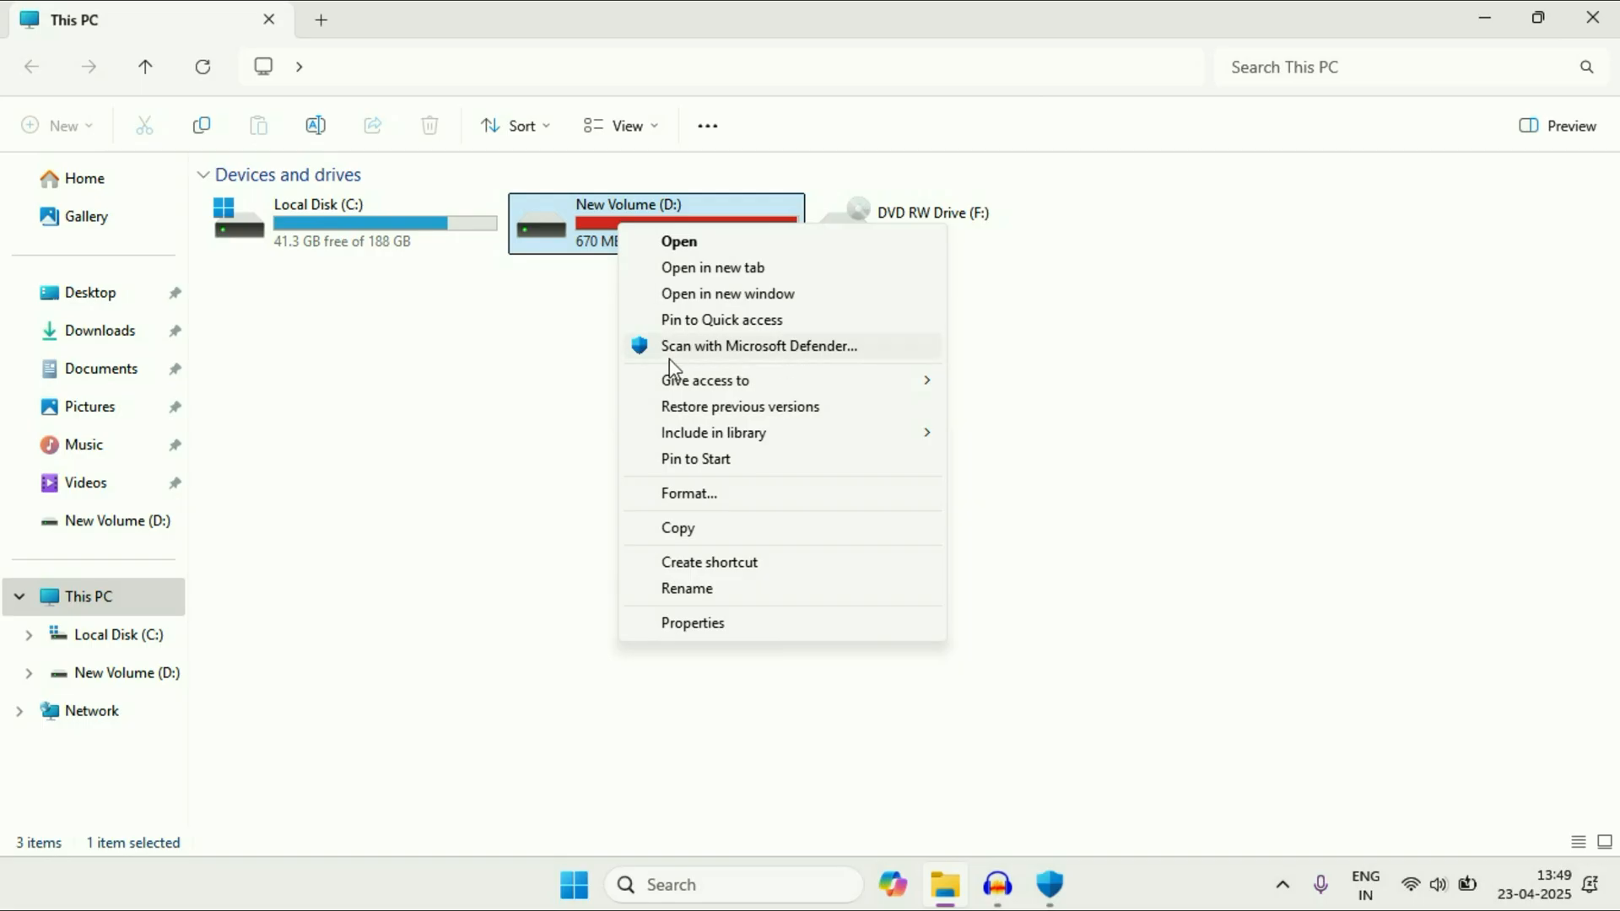
{"action": "mouse_move", "coordinate": [837, 354]}
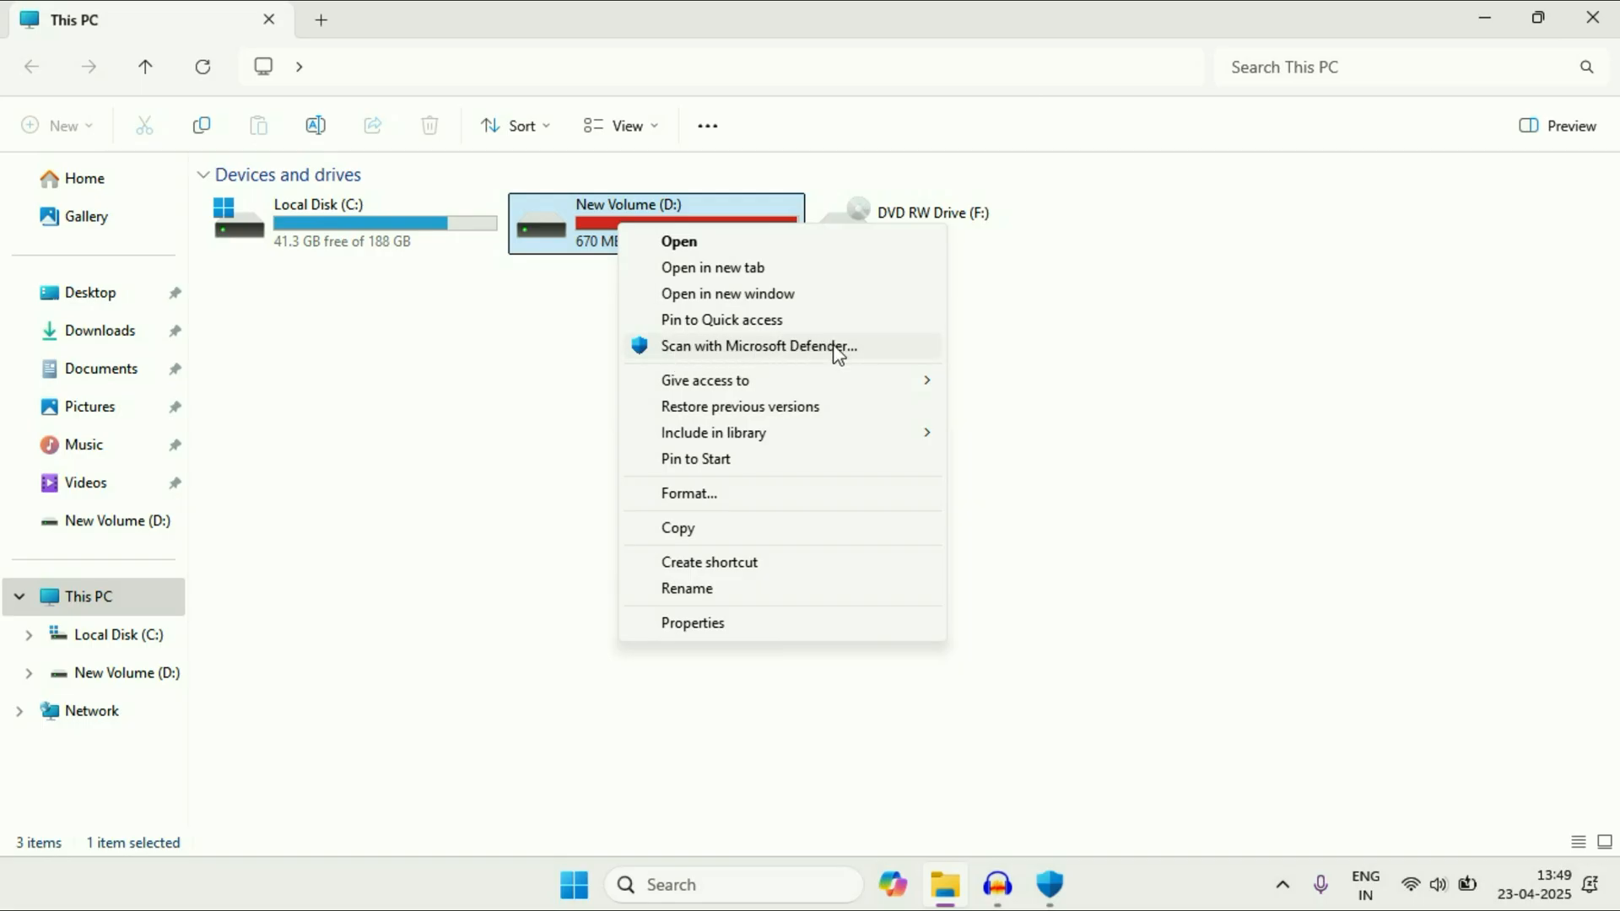
{"action": "mouse_move", "coordinate": [662, 368]}
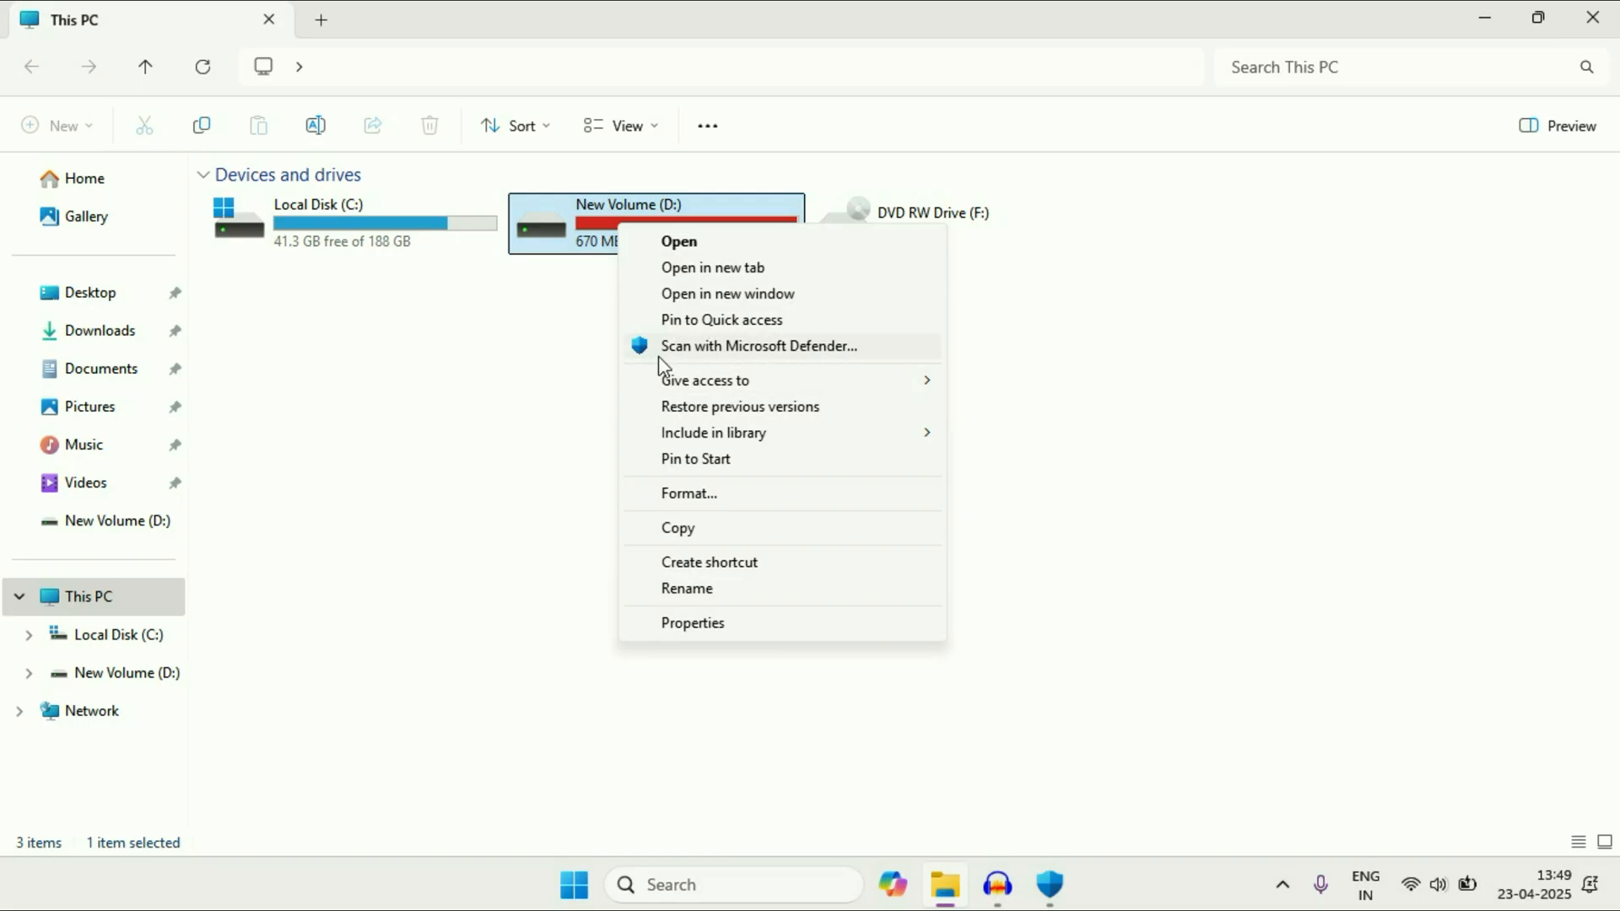
{"action": "mouse_move", "coordinate": [728, 362]}
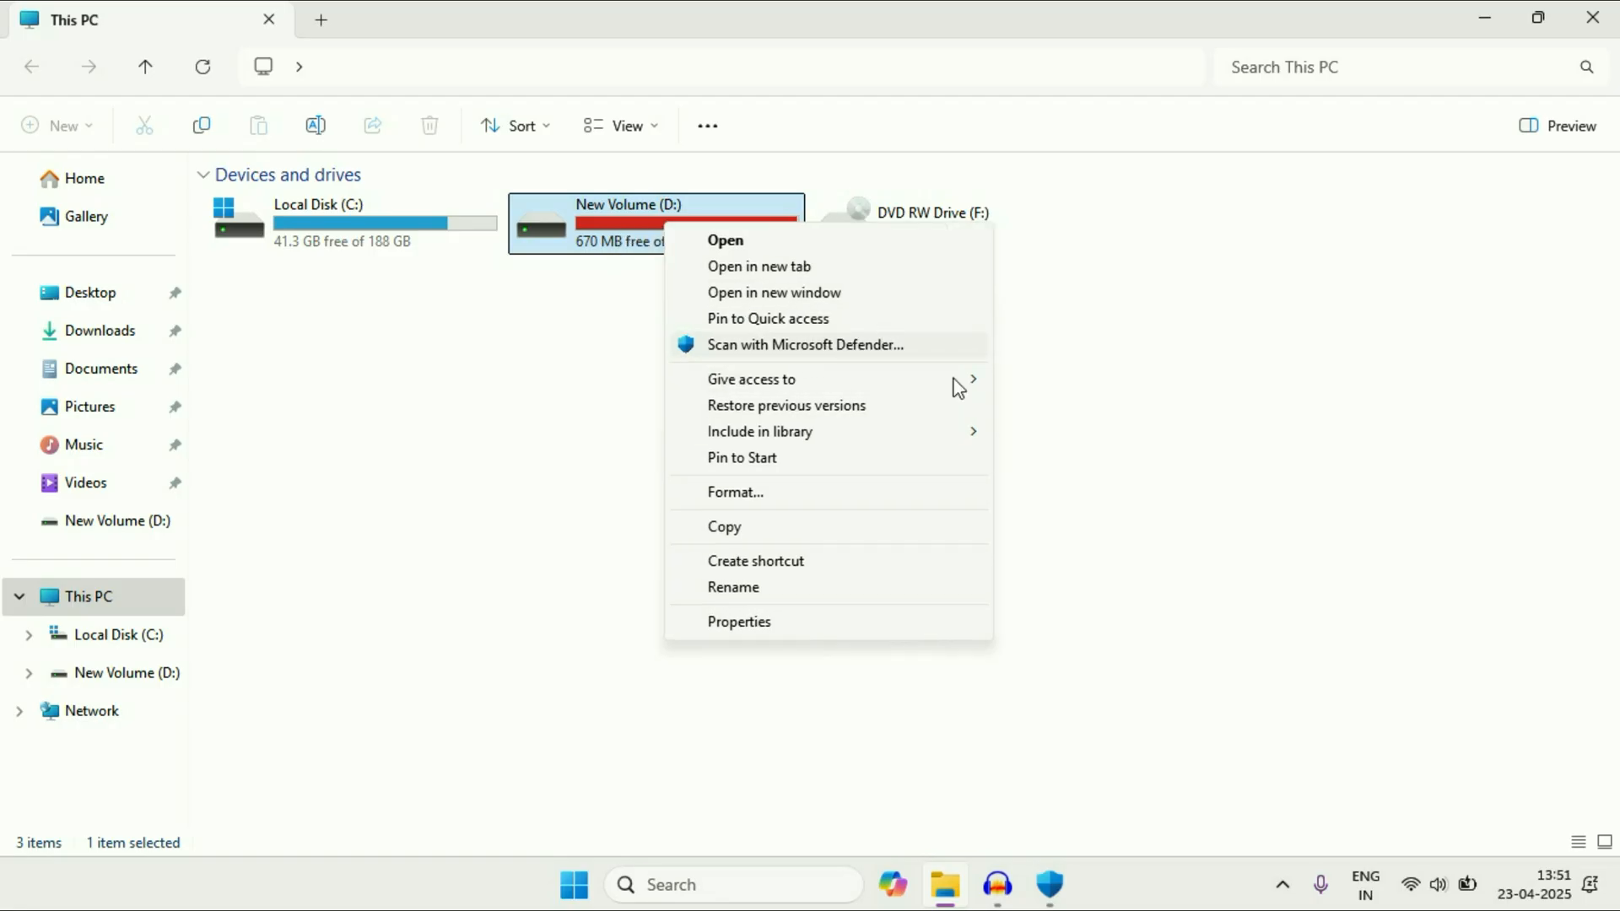
Select Full scan, then return to the overview's protection updates section
{"action": "left_click", "coordinate": [805, 344]}
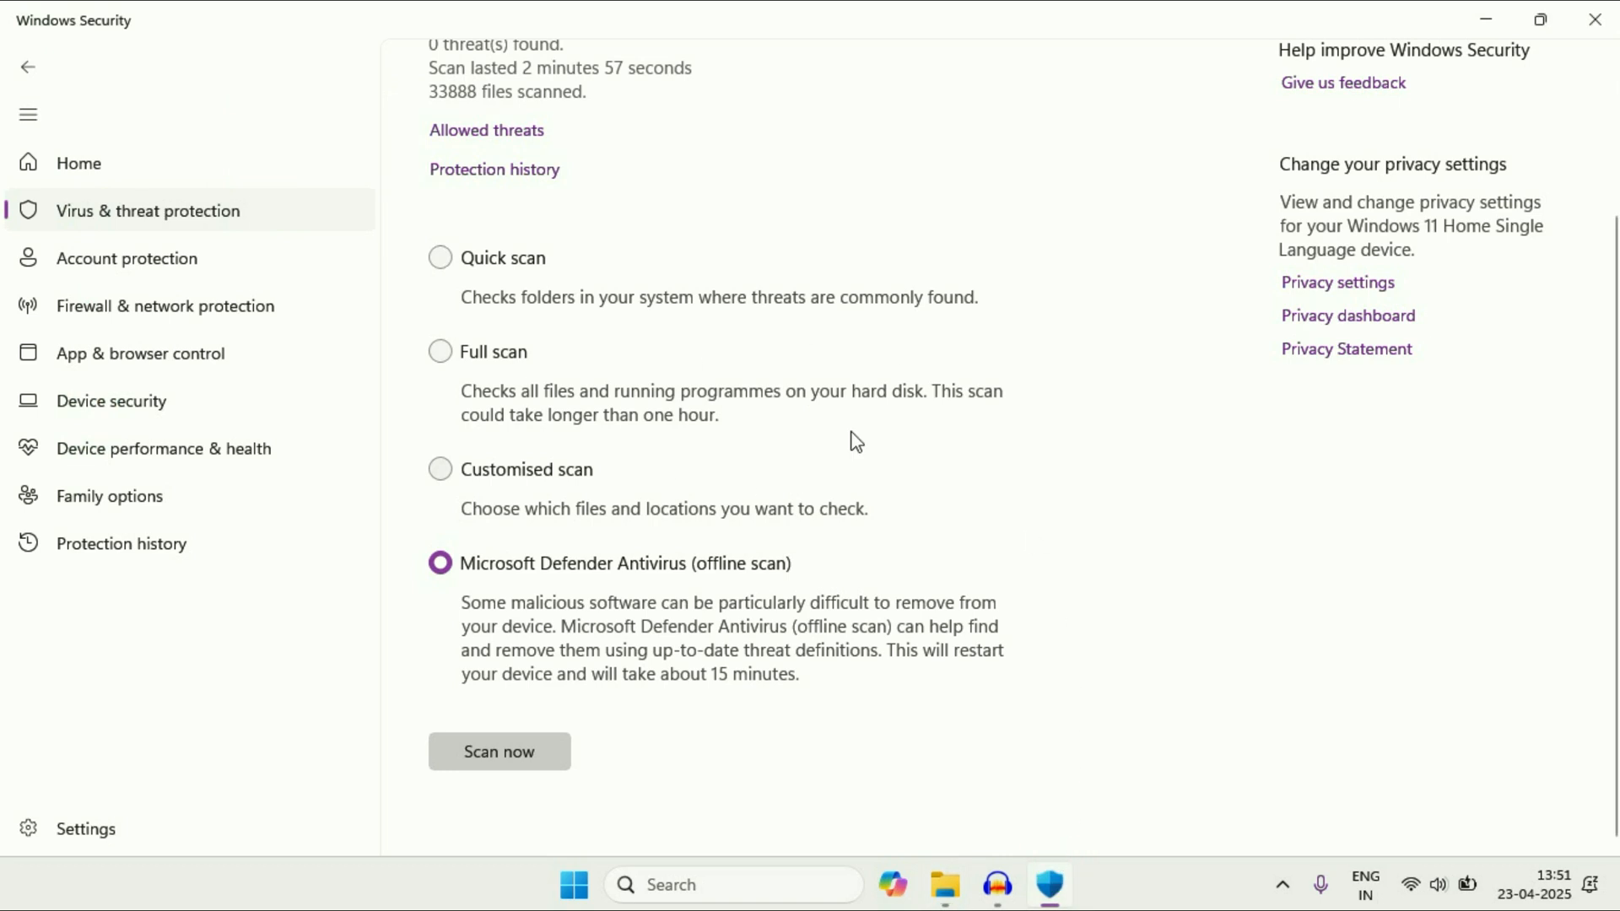
{"action": "left_click", "coordinate": [440, 351]}
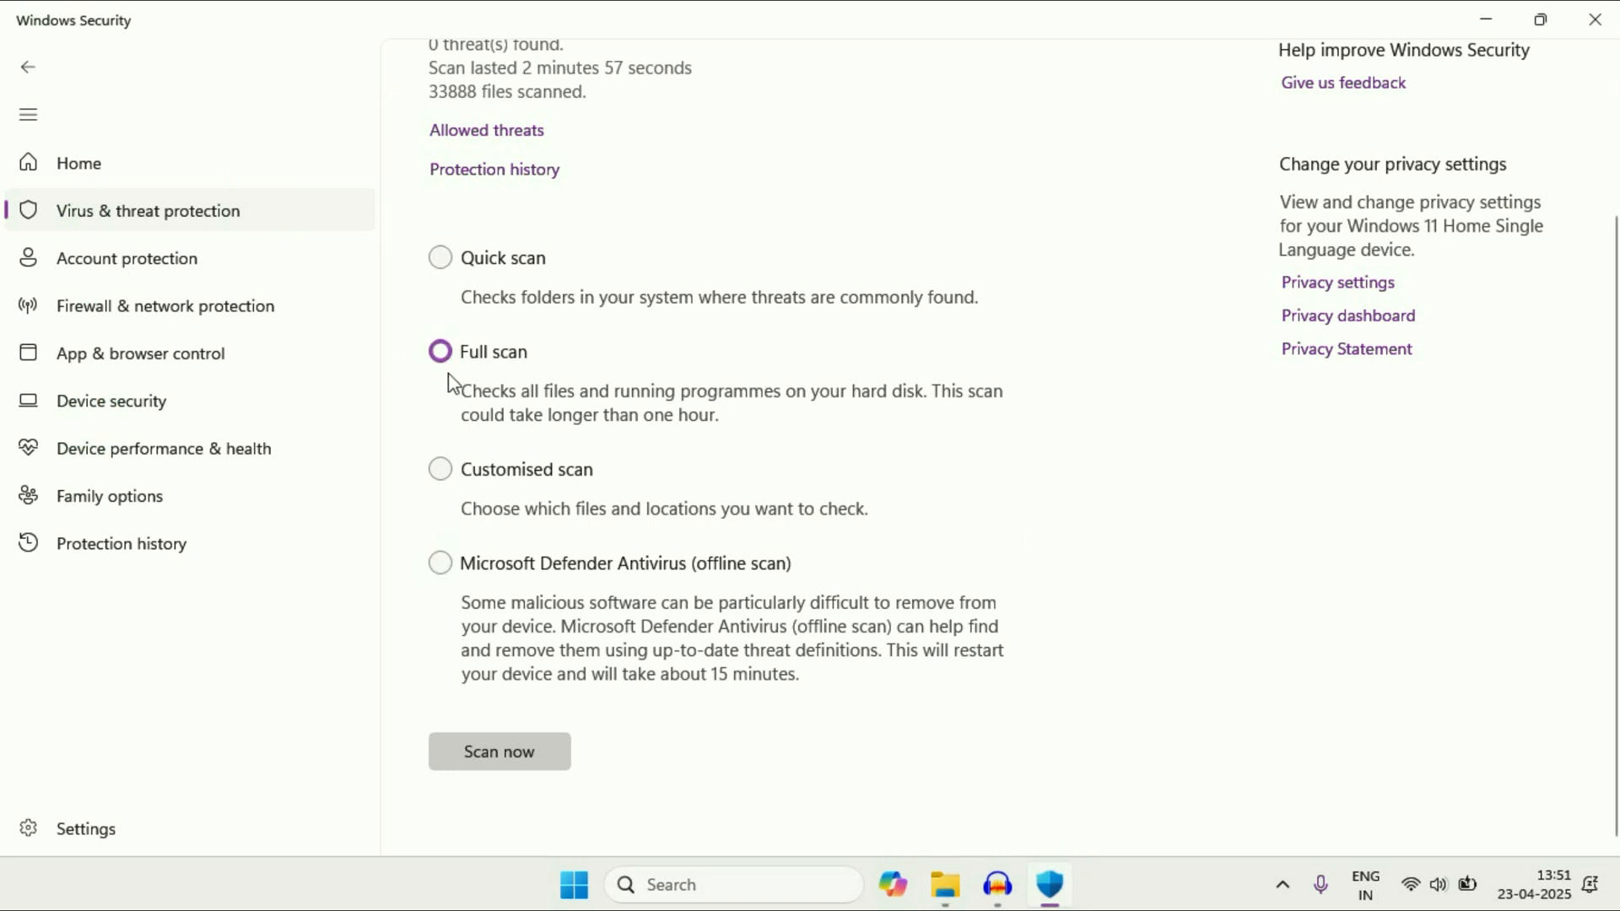
{"action": "scroll", "scroll_direction": "up", "scroll_amount": 3}
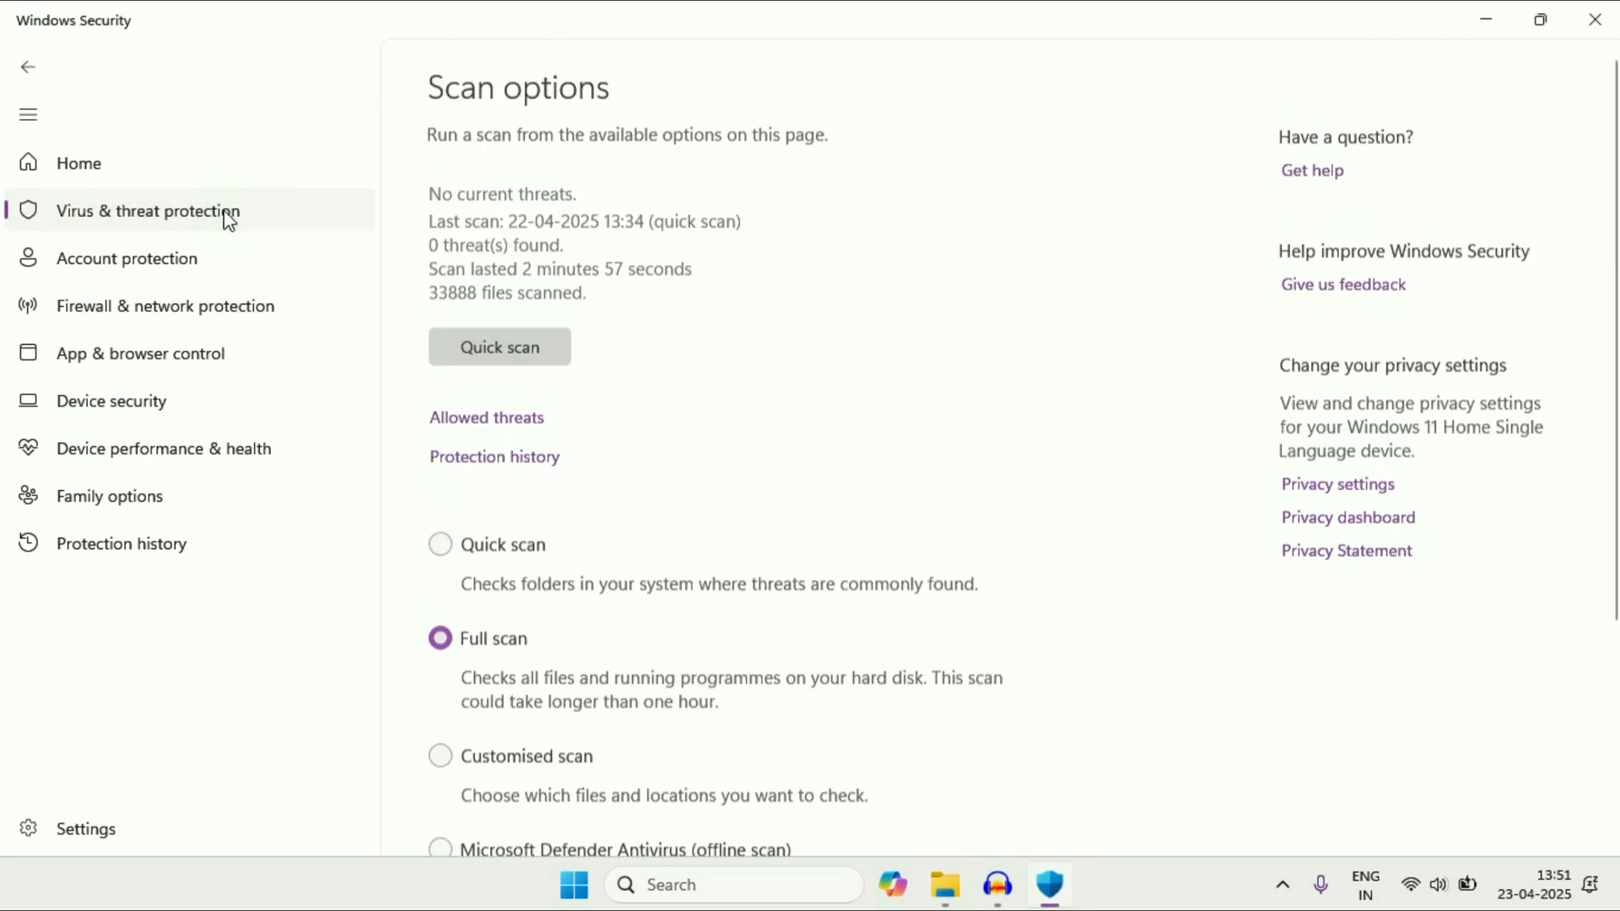
{"action": "scroll", "scroll_direction": "down", "scroll_amount": 3}
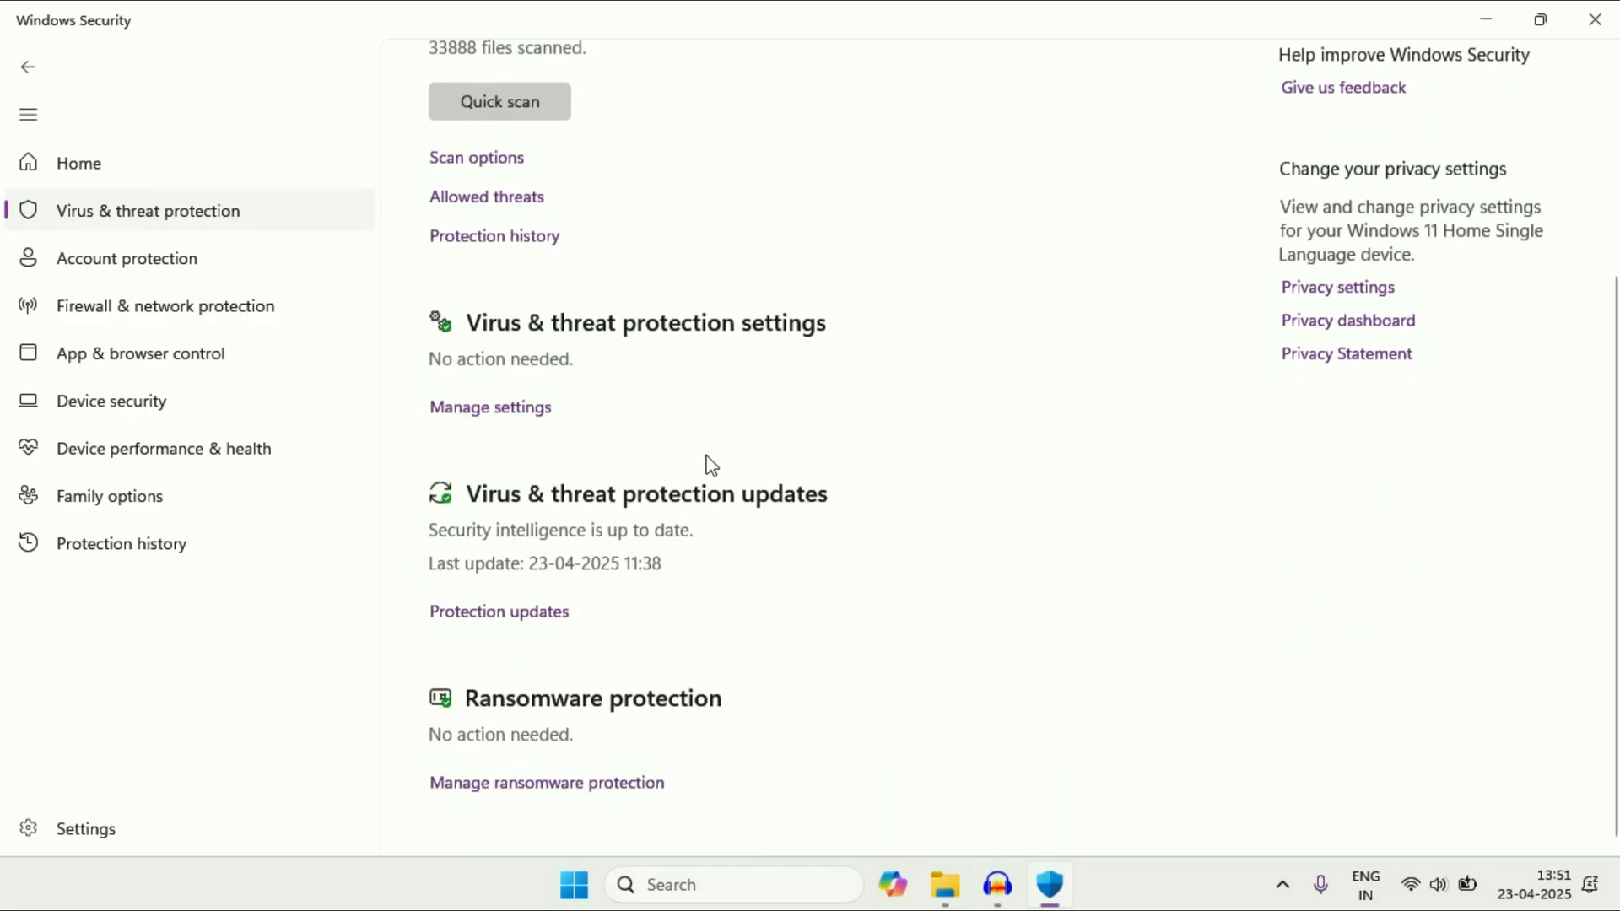
{"action": "mouse_move", "coordinate": [486, 532]}
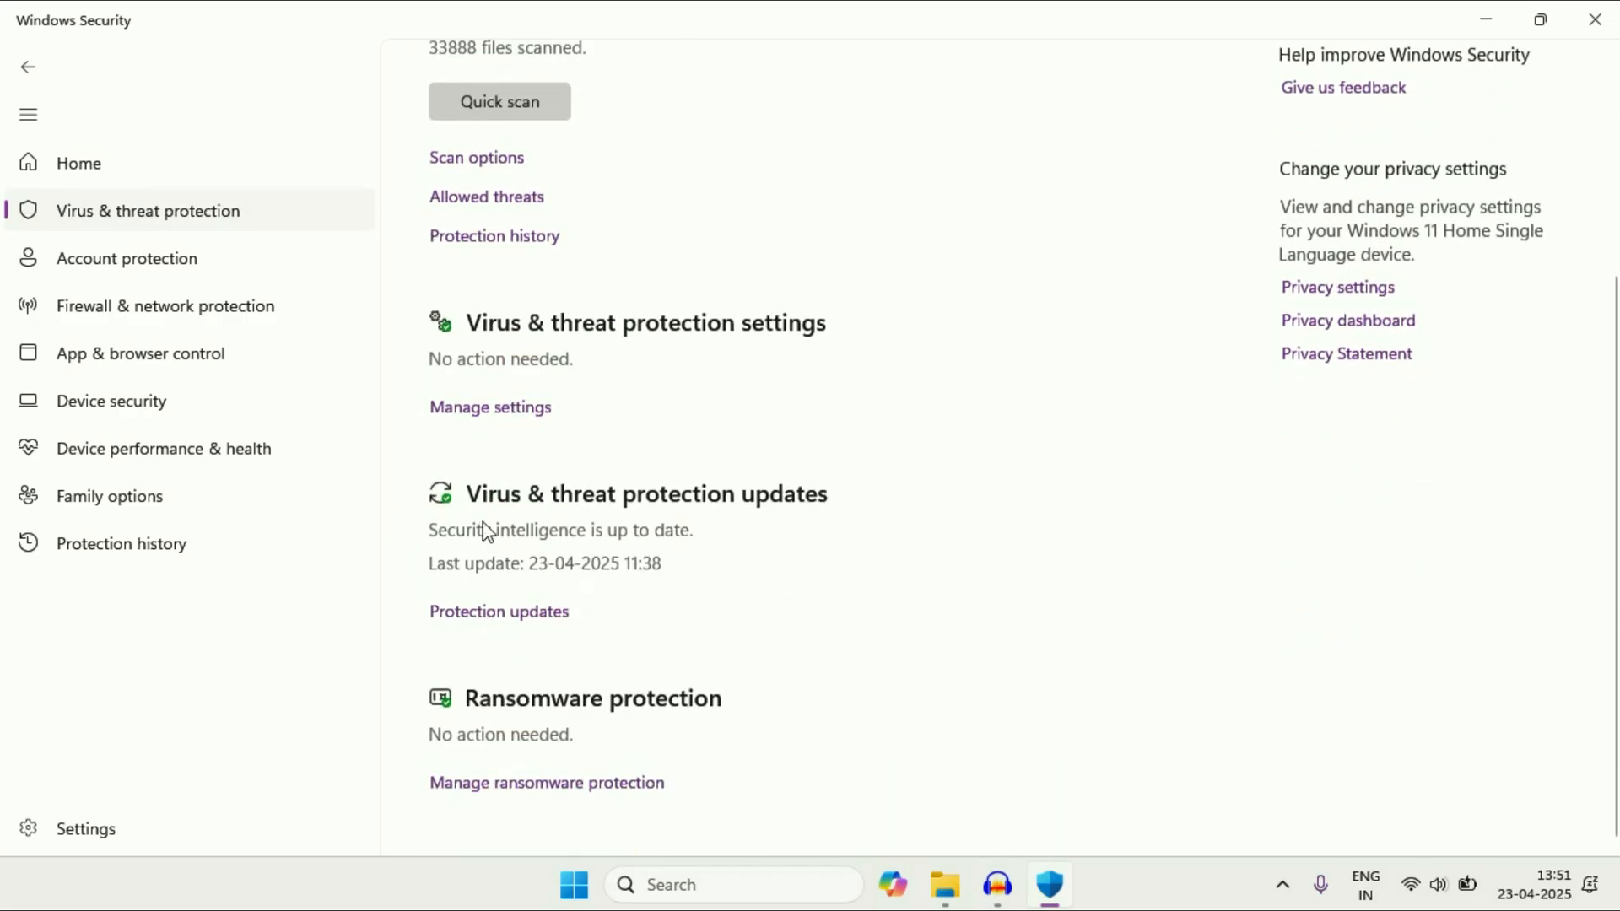
{"action": "mouse_move", "coordinate": [815, 524]}
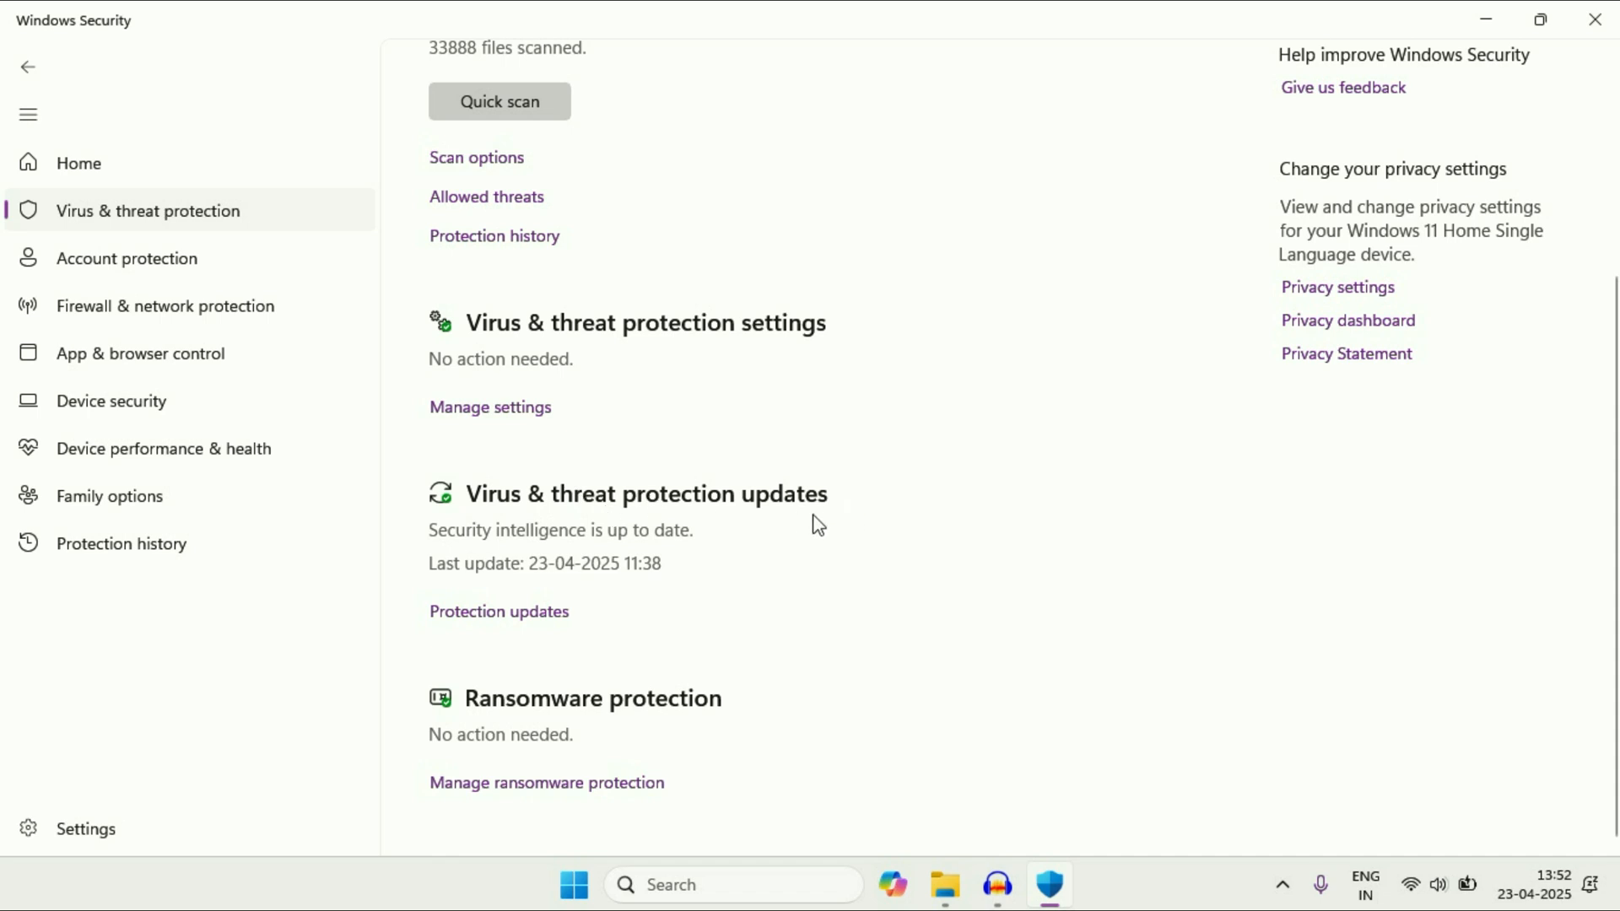
{"action": "mouse_move", "coordinate": [516, 565]}
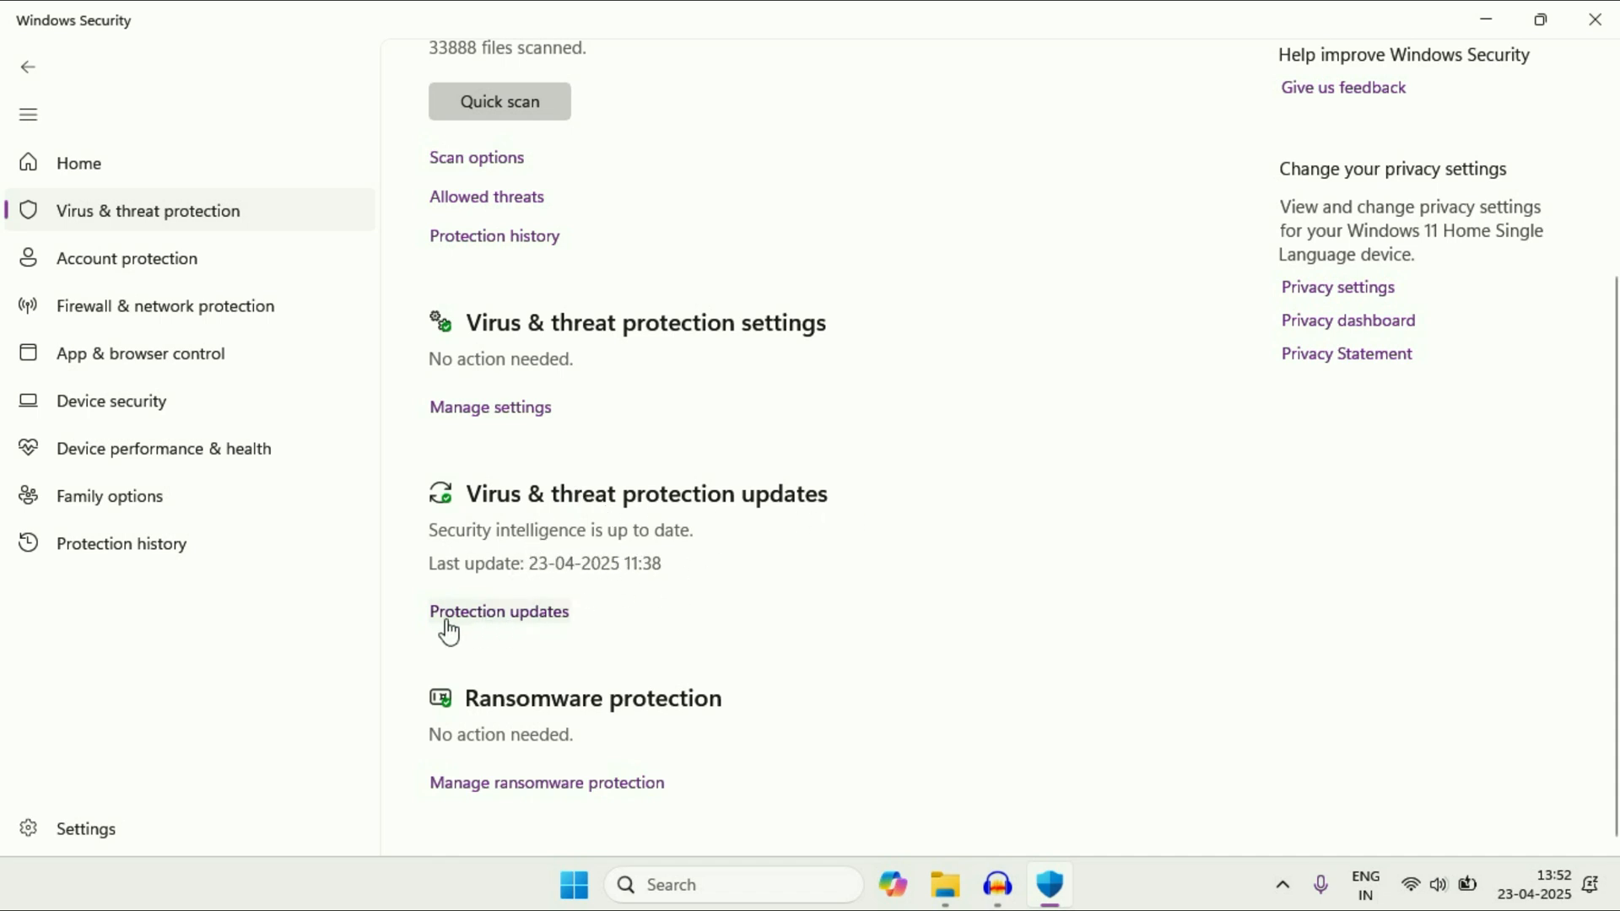
Check for security intelligence updates (version 1.427.395.0) and return to the overview
{"action": "left_click", "coordinate": [498, 612]}
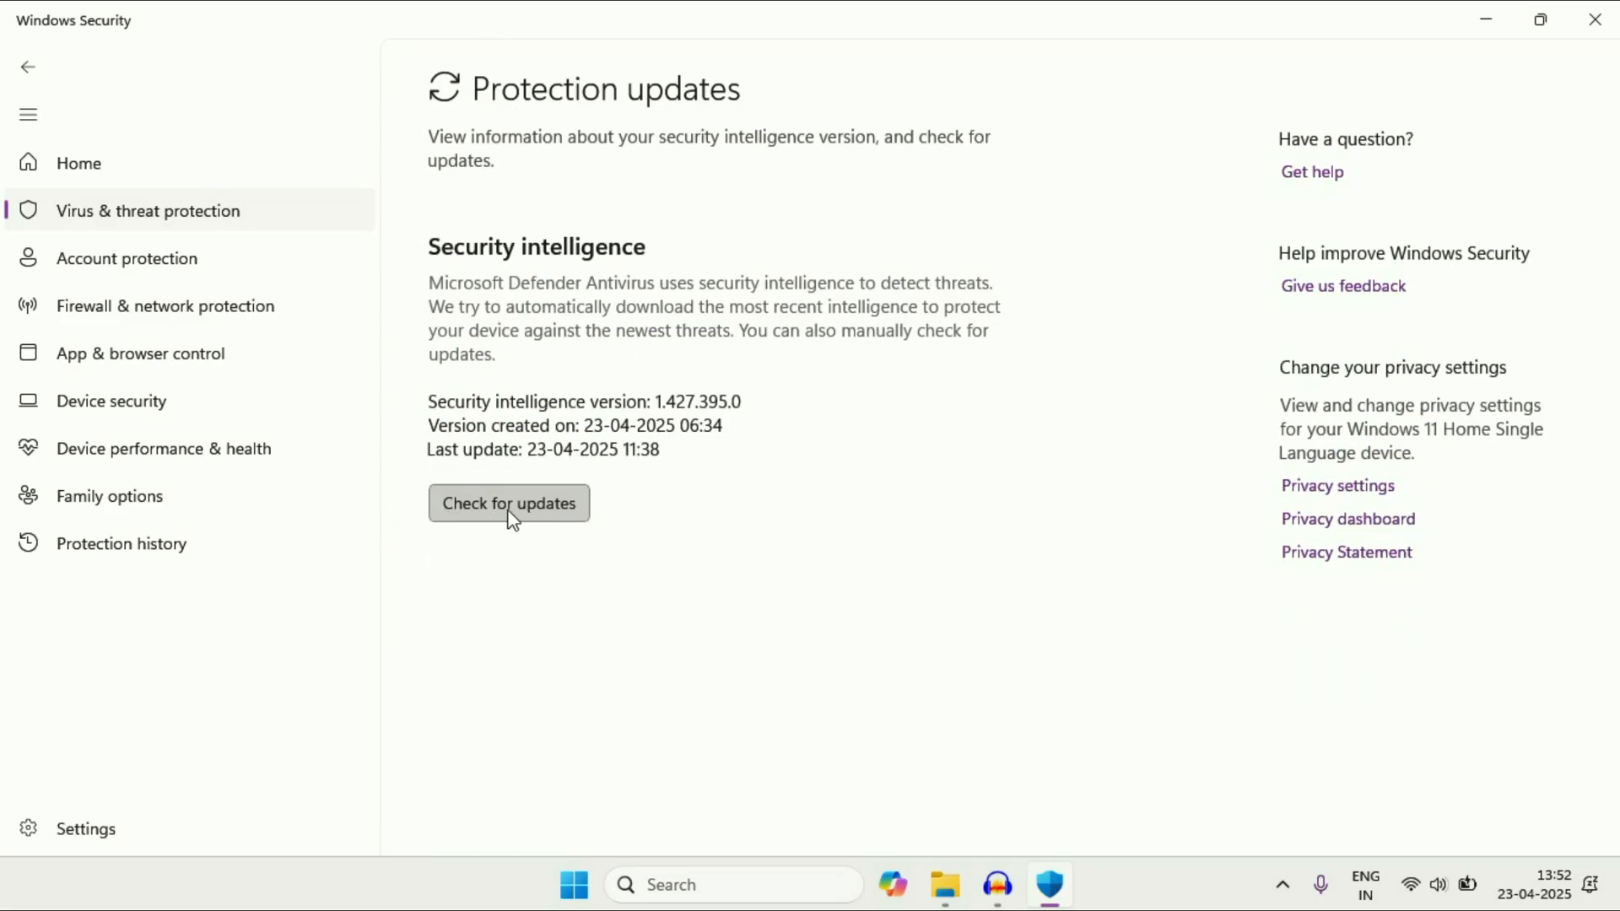
{"action": "left_click", "coordinate": [508, 503]}
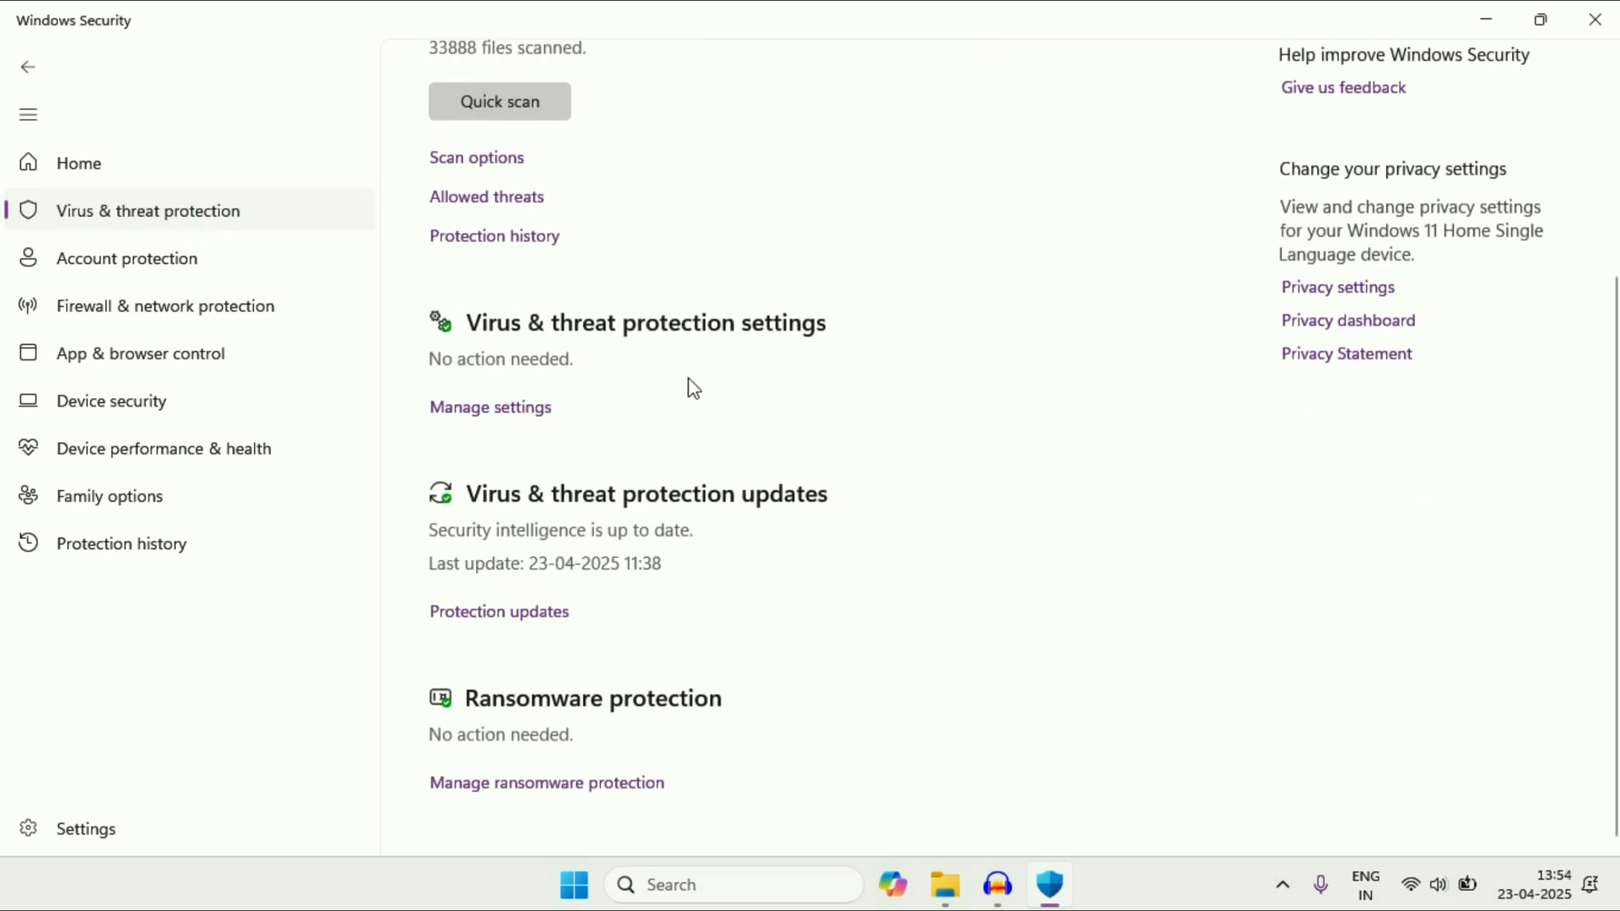
{"action": "mouse_move", "coordinate": [630, 718]}
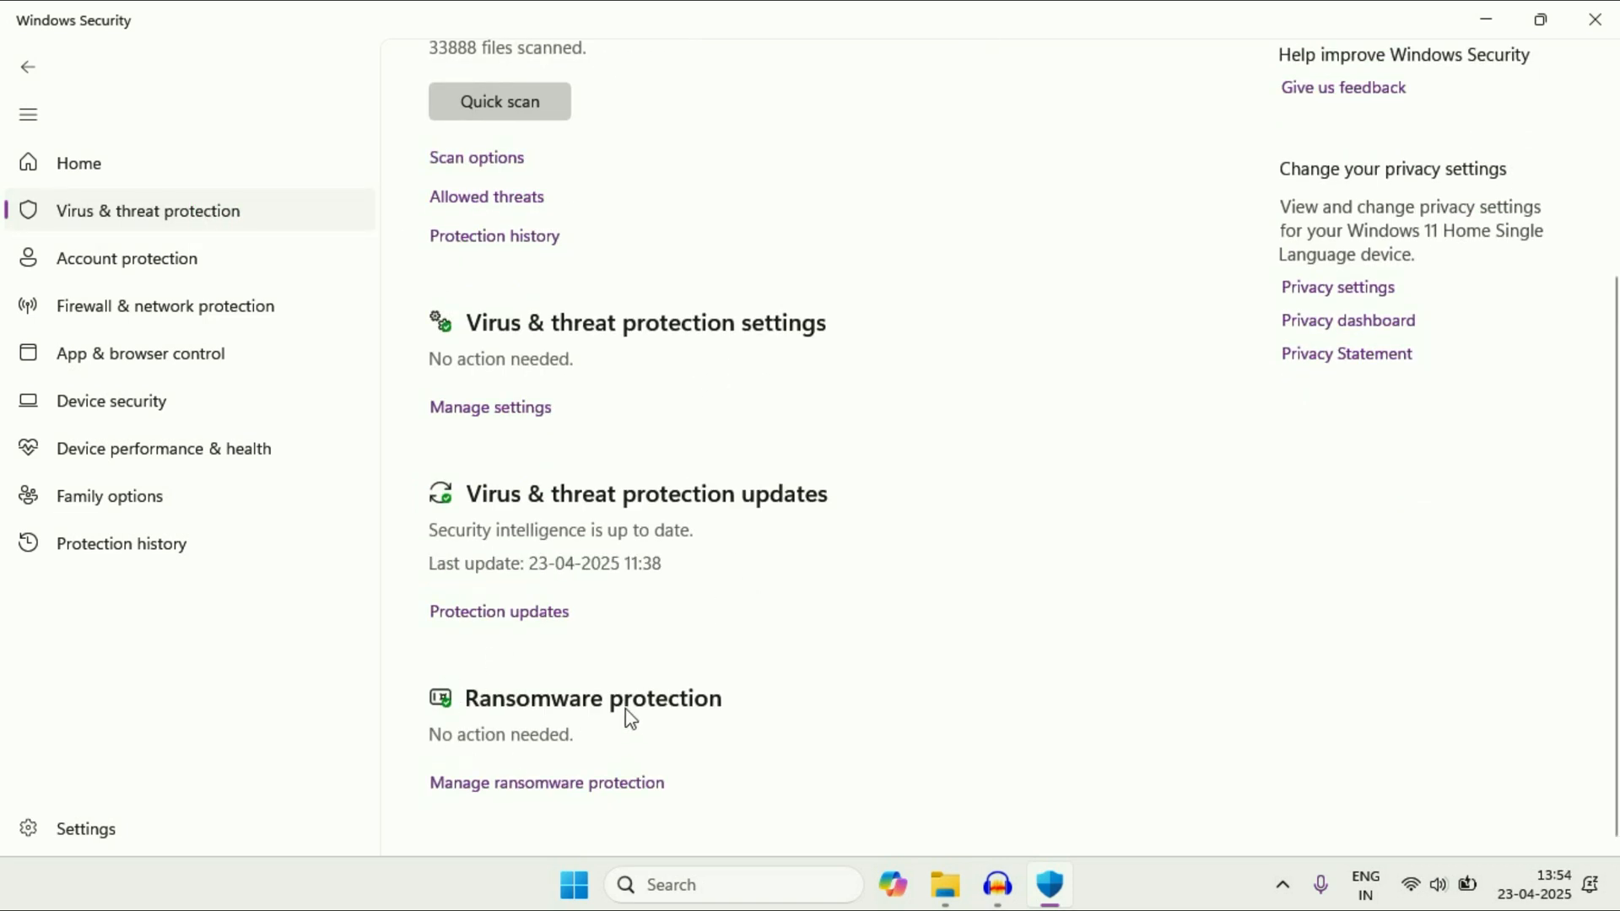
{"action": "mouse_move", "coordinate": [808, 672]}
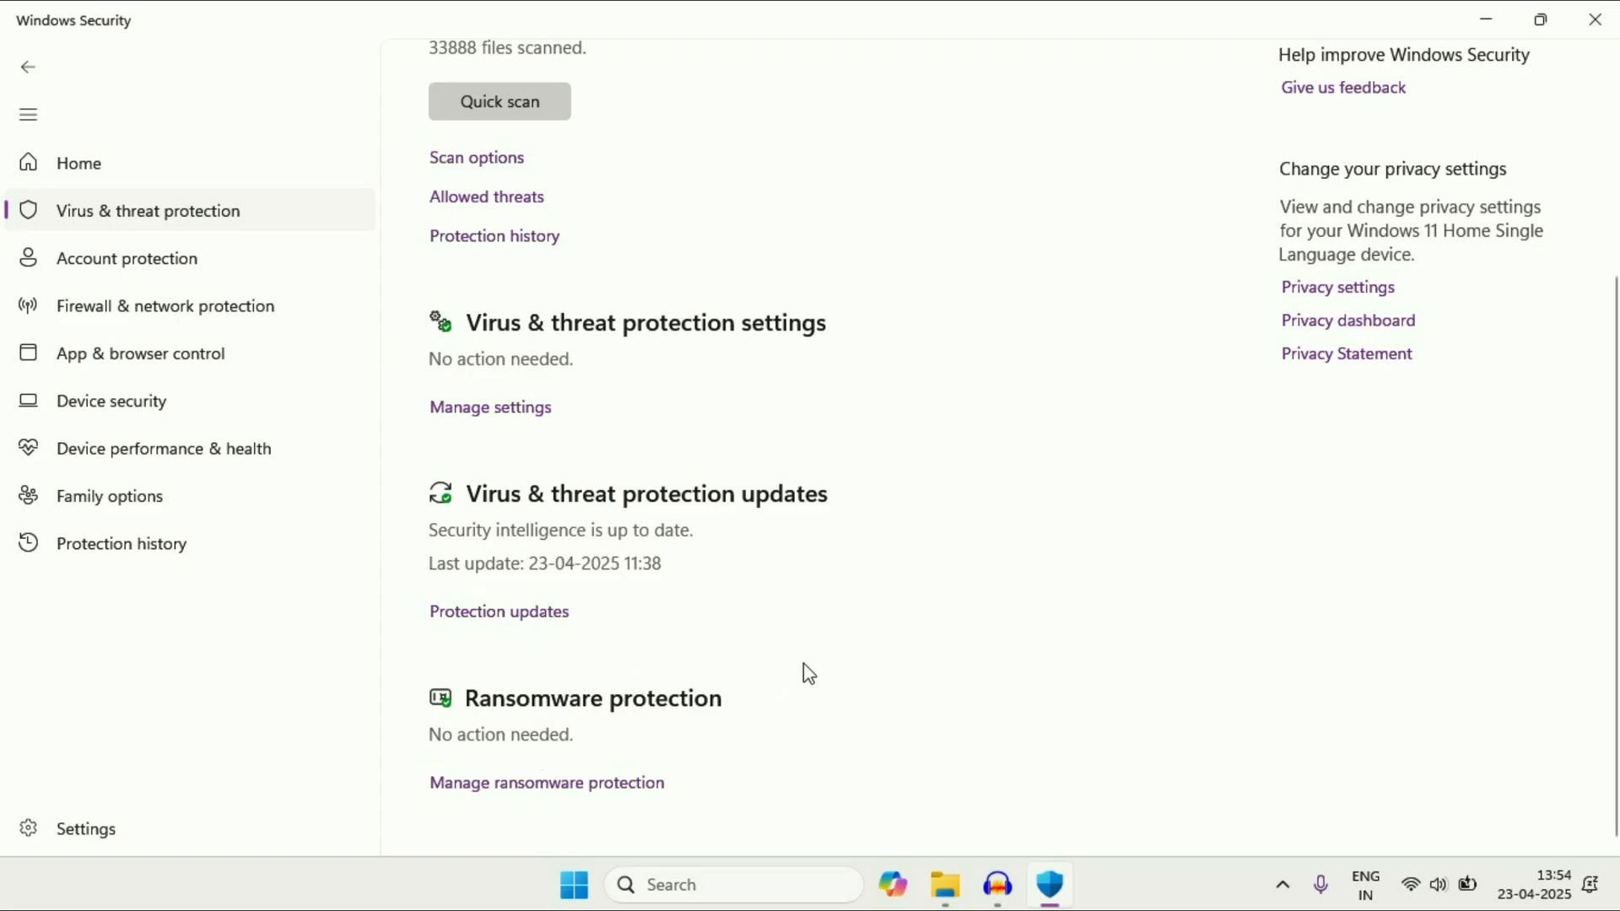
{"action": "scroll", "scroll_direction": "up", "scroll_amount": 3}
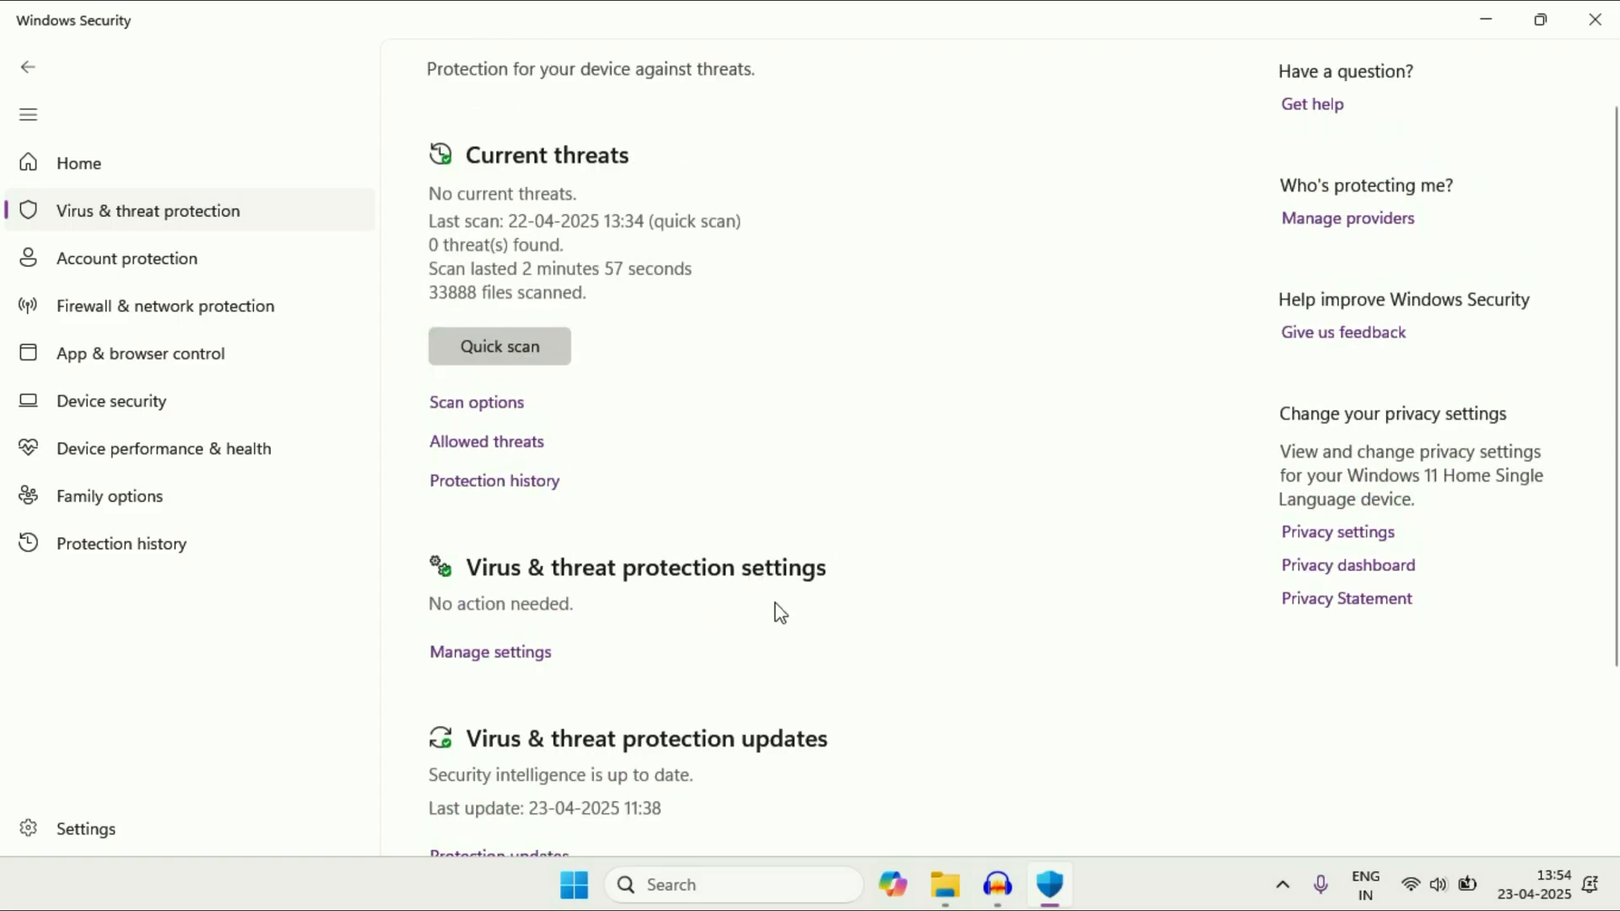
{"action": "scroll", "scroll_direction": "down", "scroll_amount": 3}
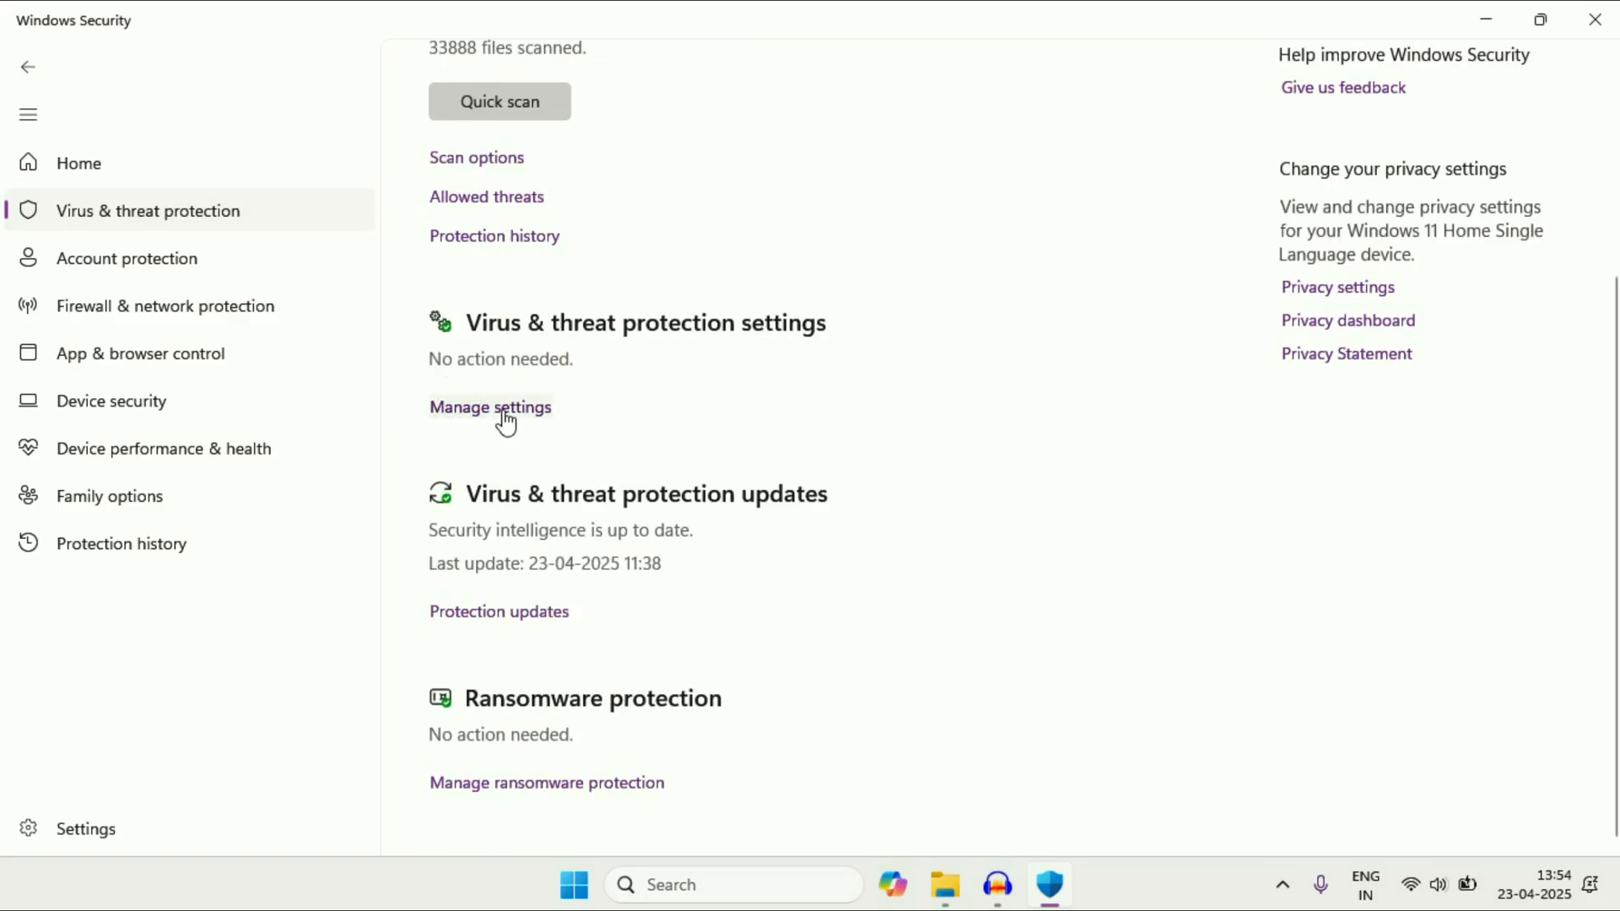
In Manage settings, switch Real-time protection off, confirm, then switch it back on
{"action": "left_click", "coordinate": [489, 407]}
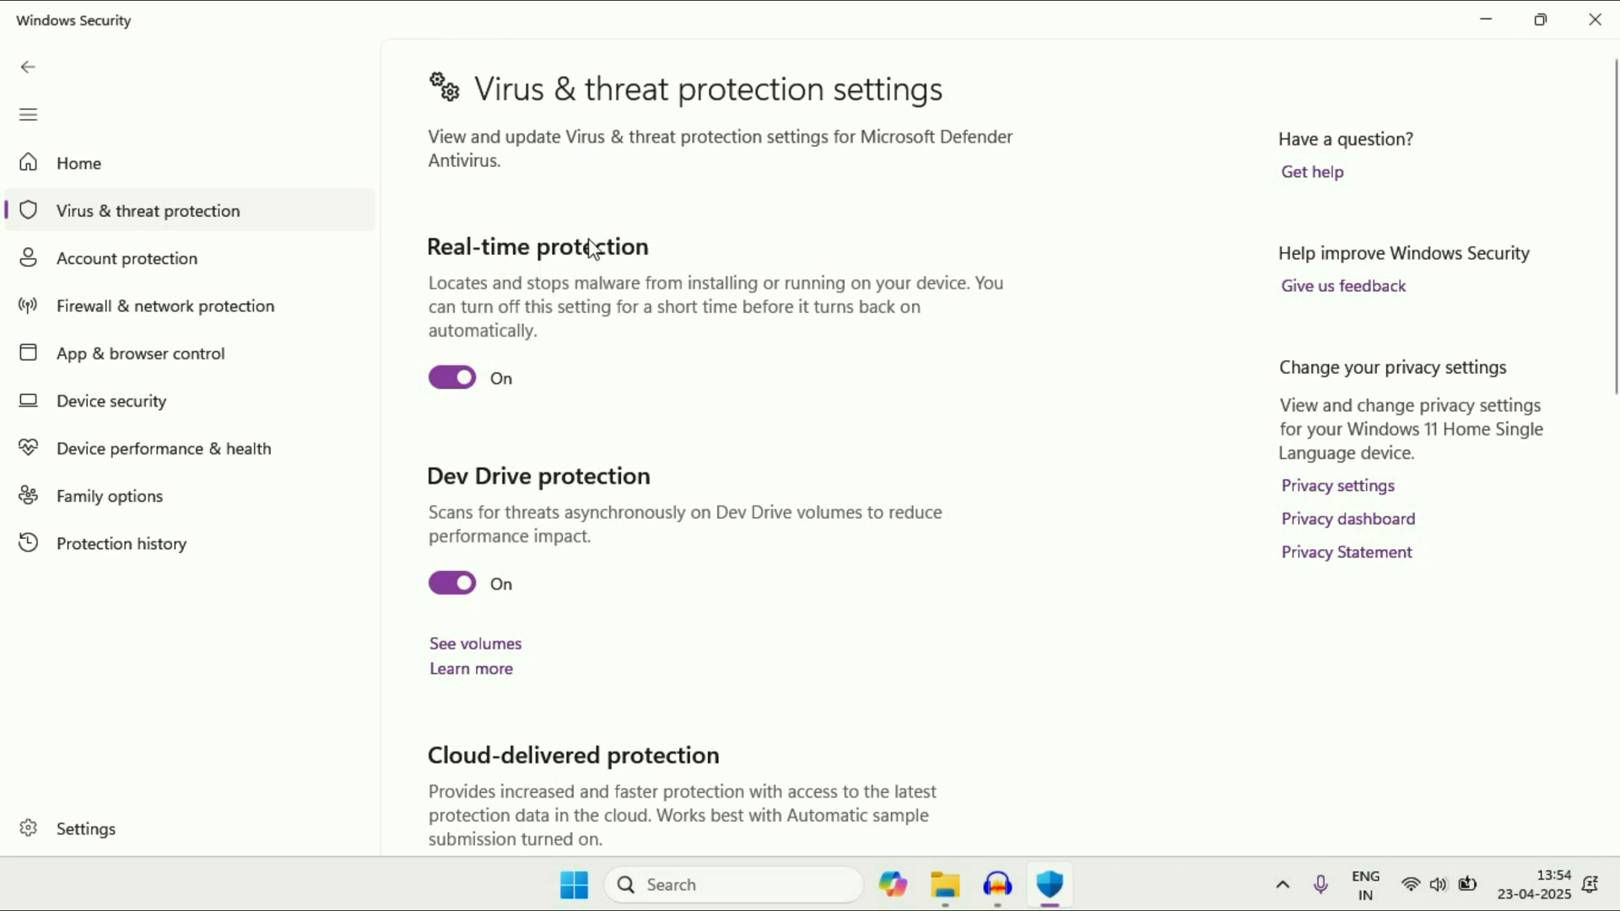
{"action": "mouse_move", "coordinate": [415, 413]}
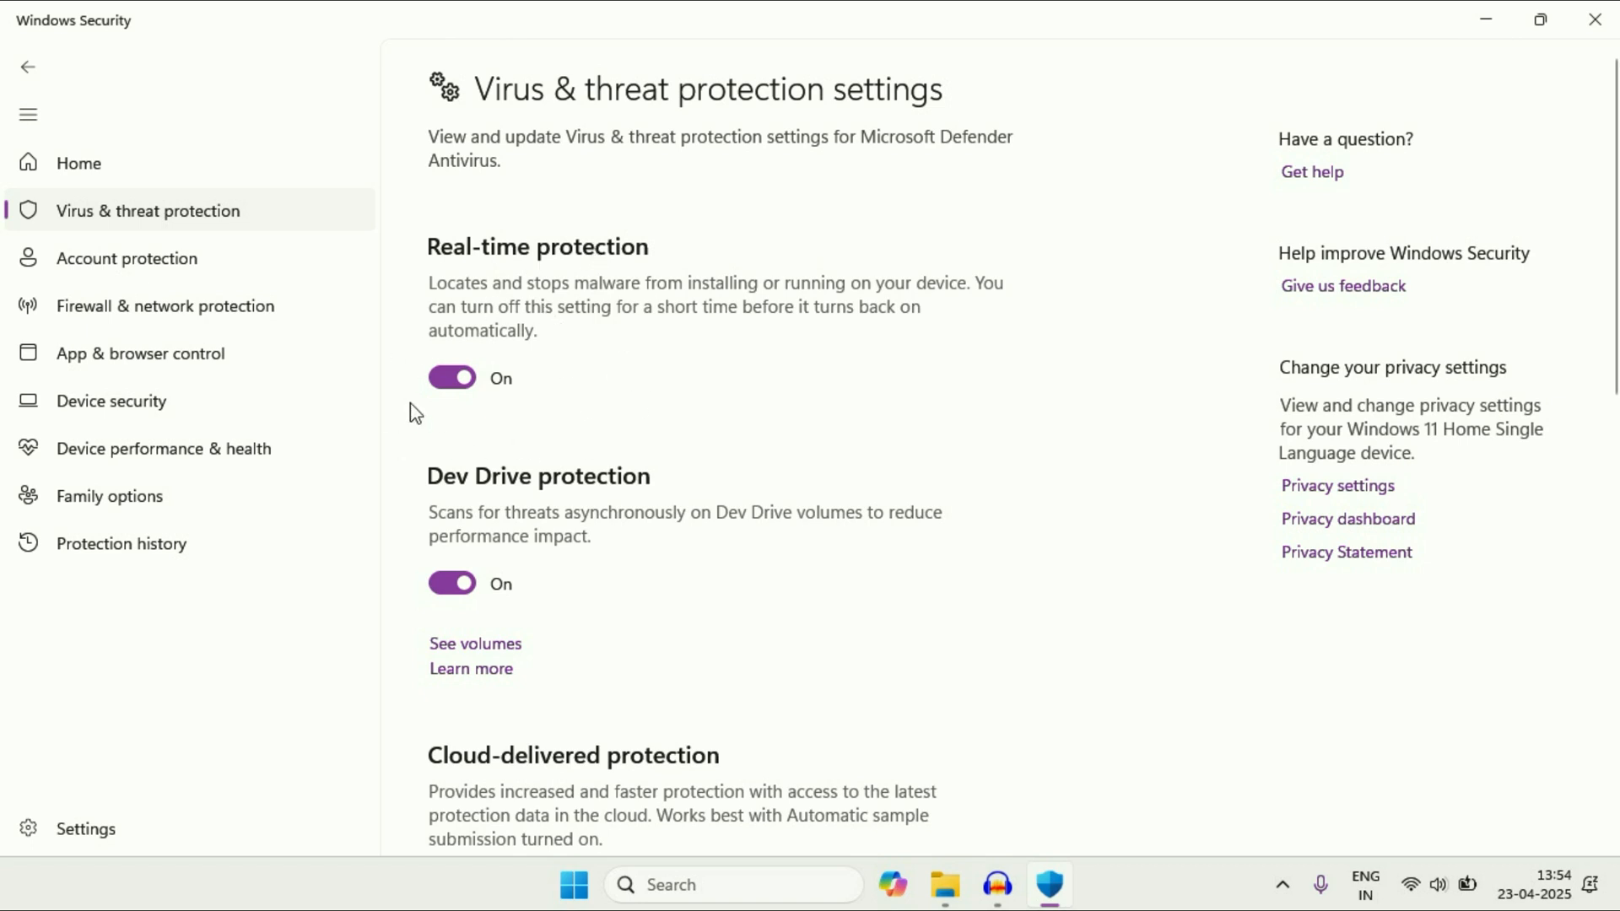
{"action": "left_click", "coordinate": [452, 377]}
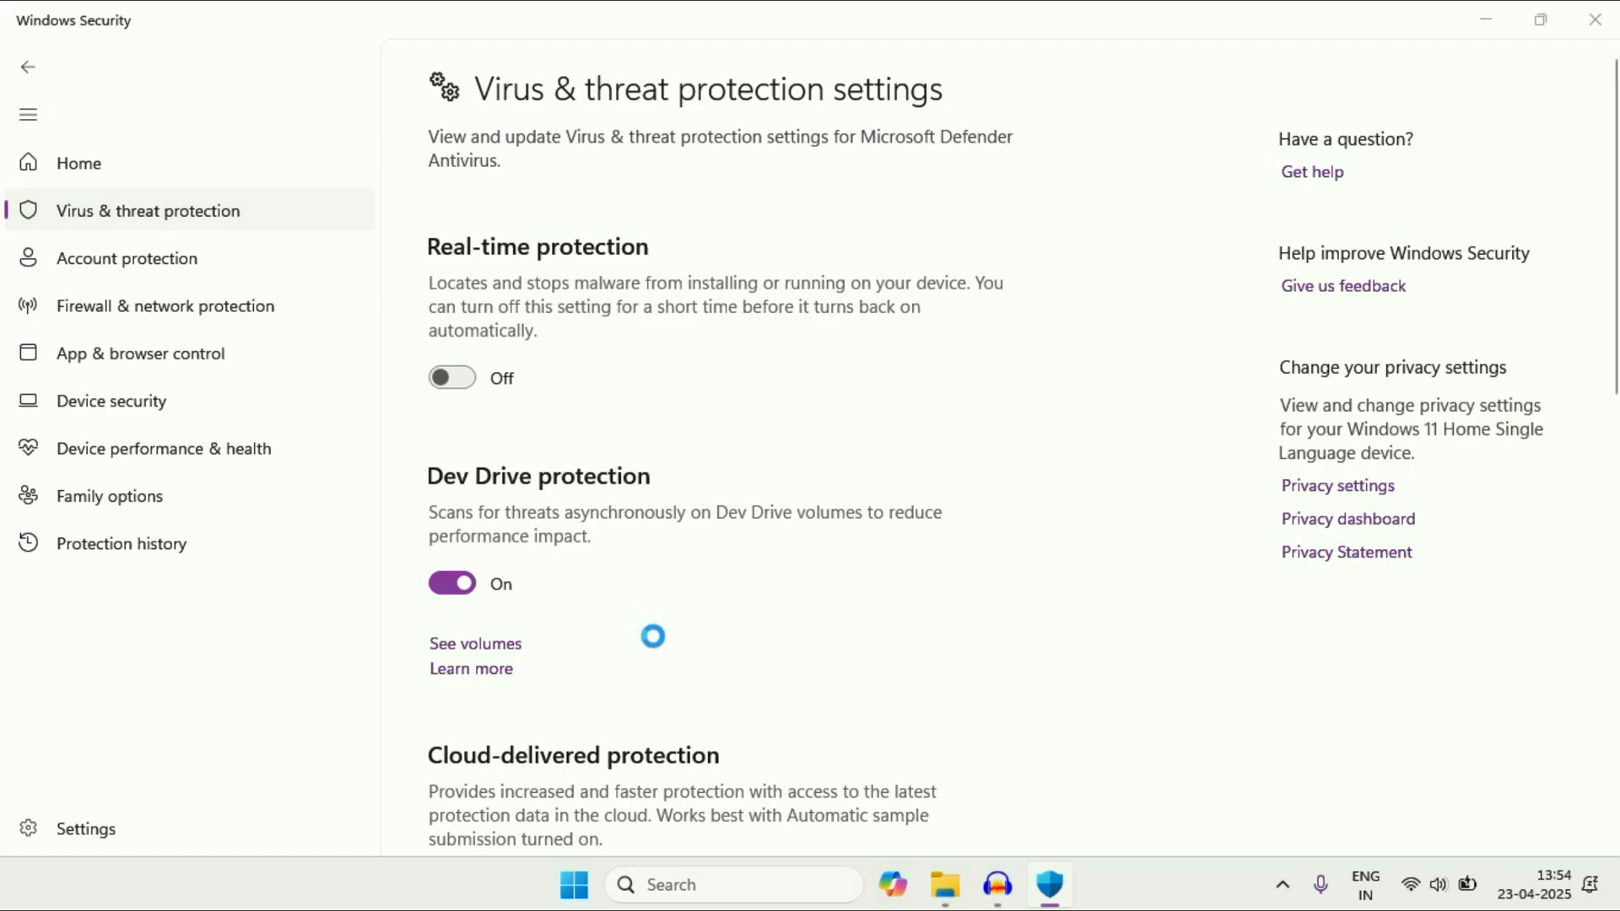
{"action": "left_click", "coordinate": [452, 583]}
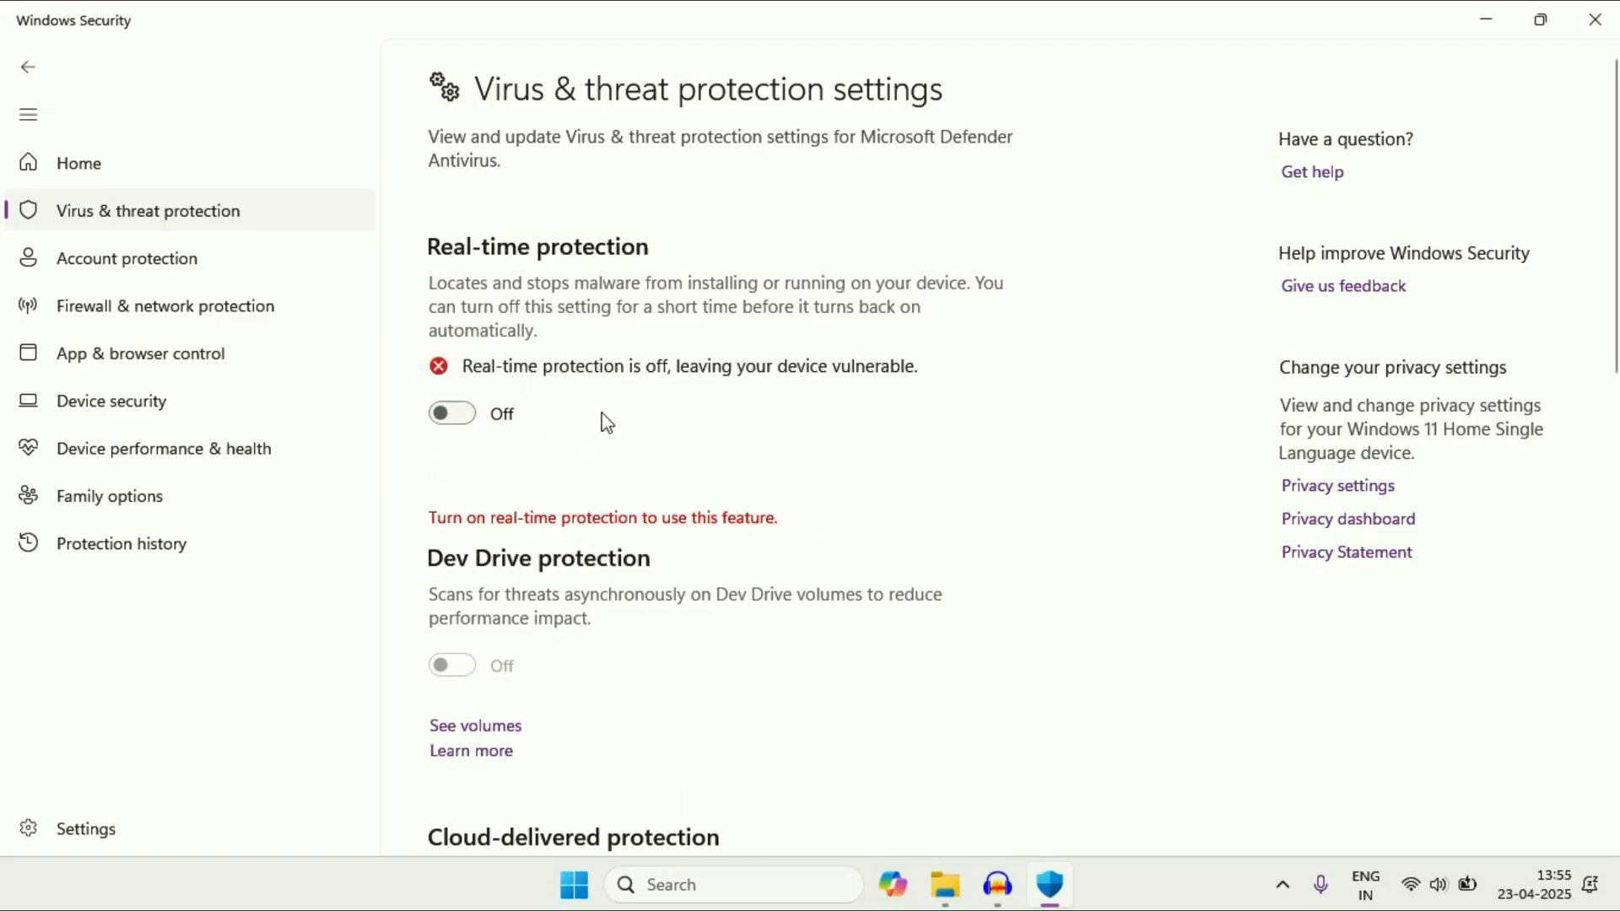
{"action": "left_click", "coordinate": [451, 413]}
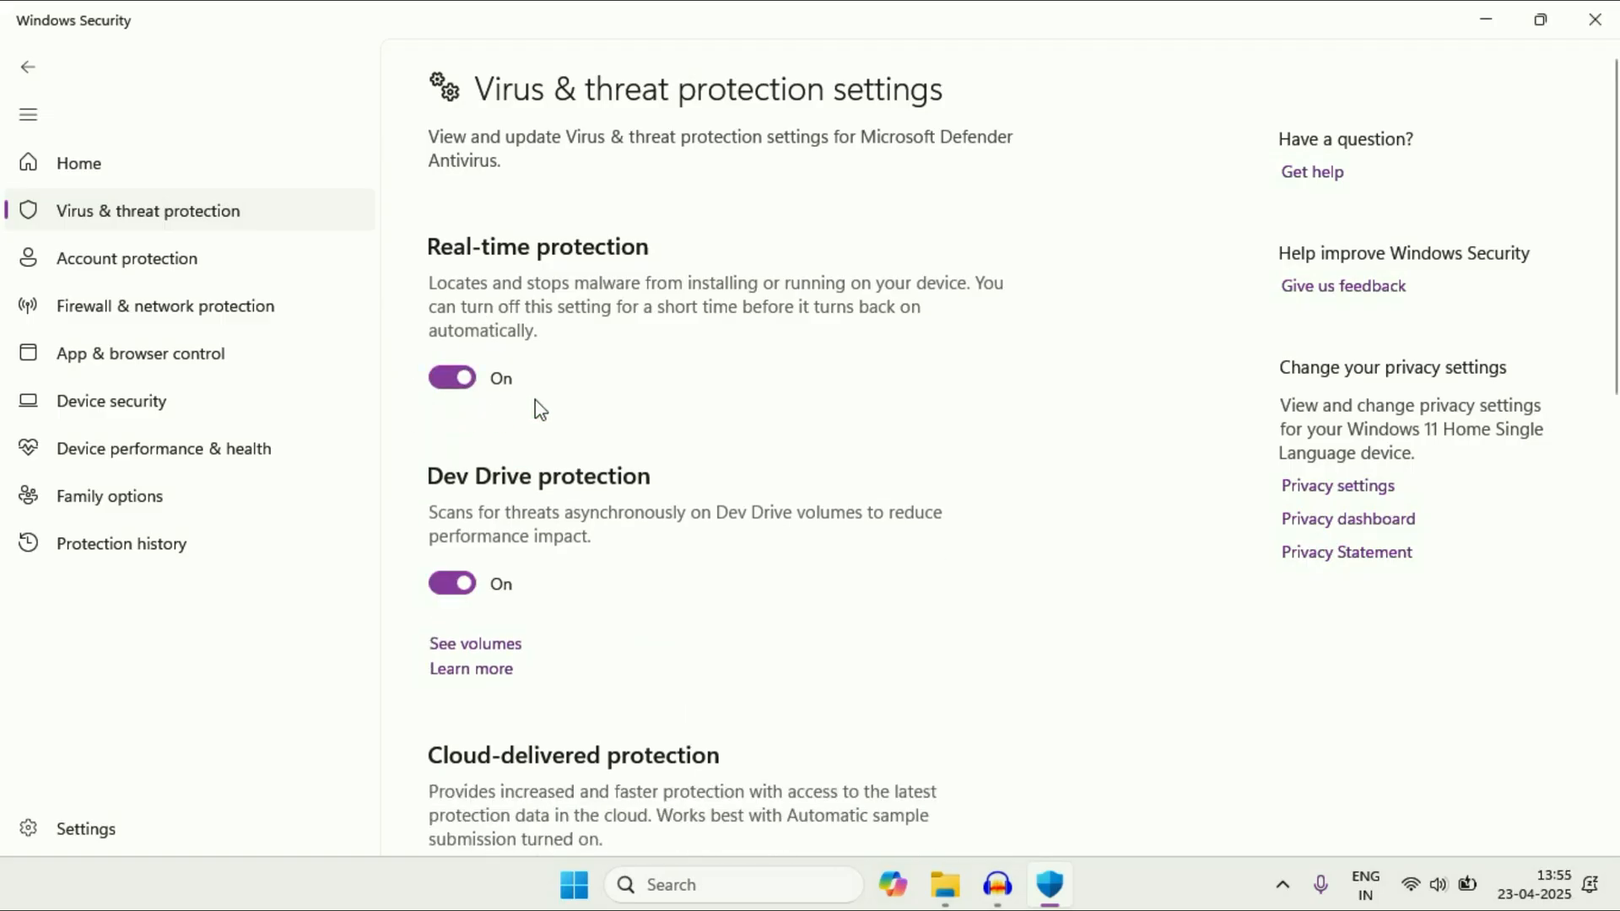
{"action": "mouse_move", "coordinate": [258, 218]}
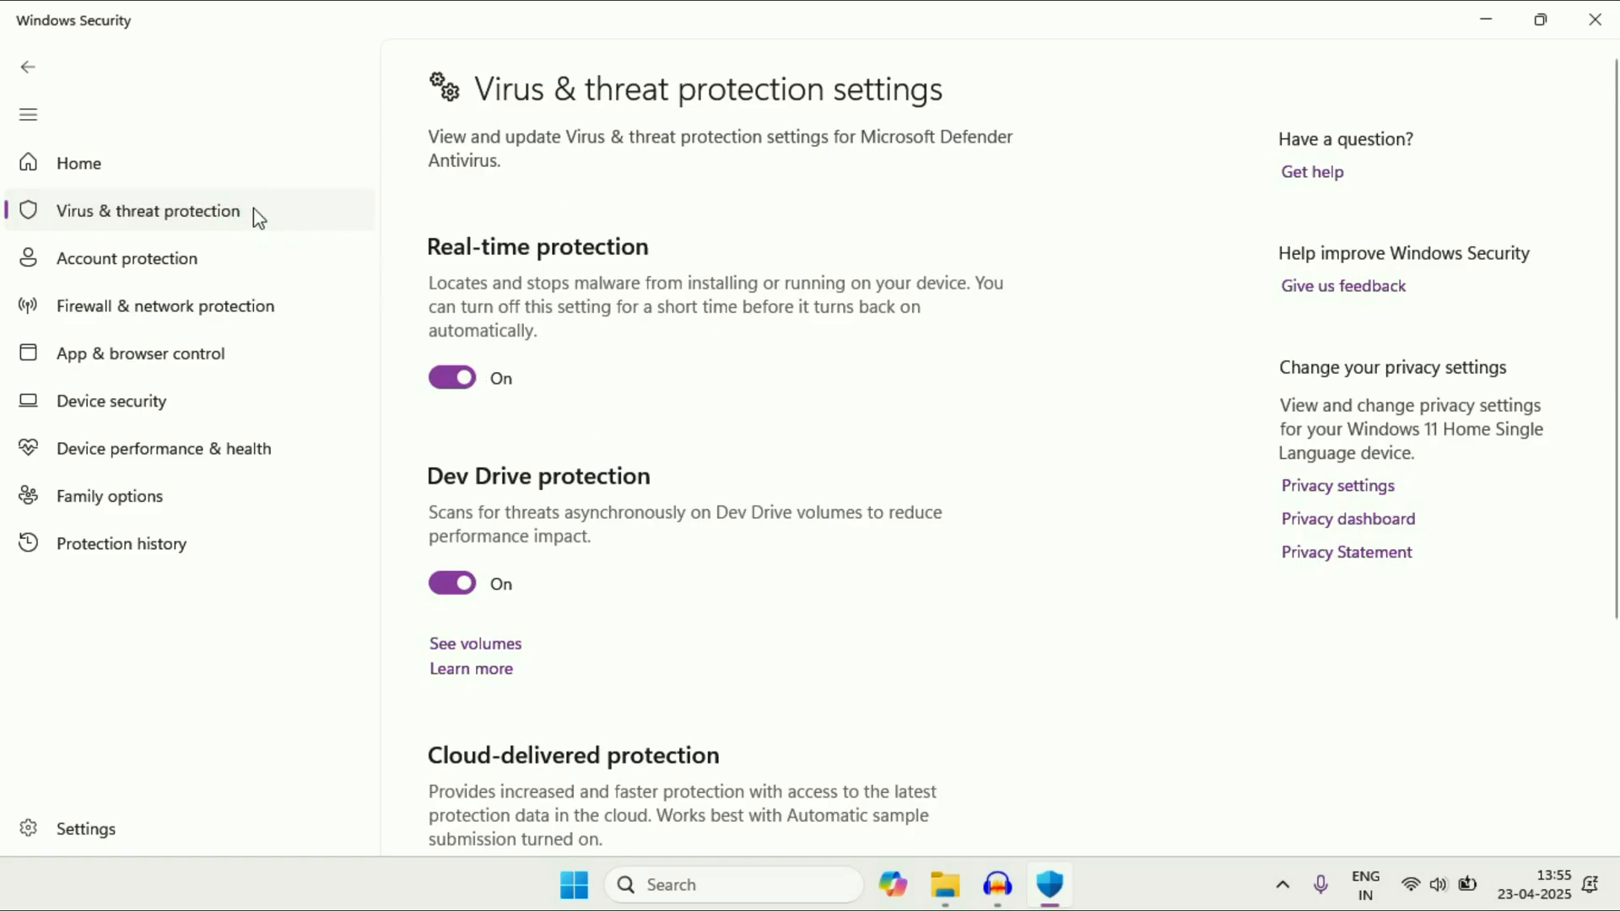
Return to the Virus & threat protection overview and review its lower sections
{"action": "left_click", "coordinate": [28, 68]}
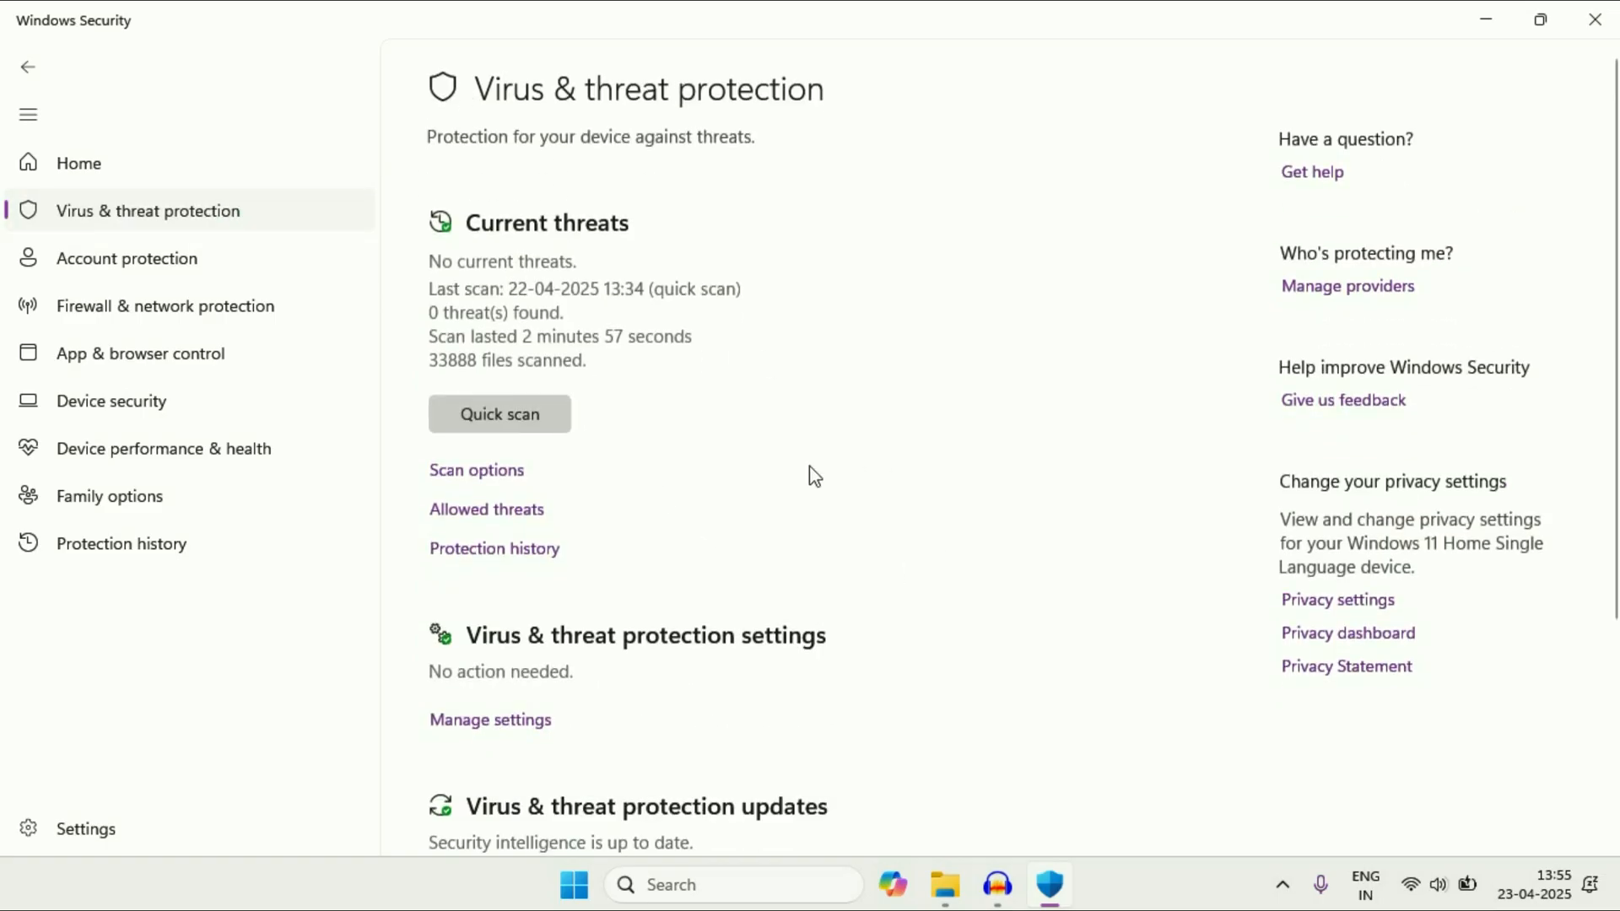
{"action": "mouse_move", "coordinate": [764, 484]}
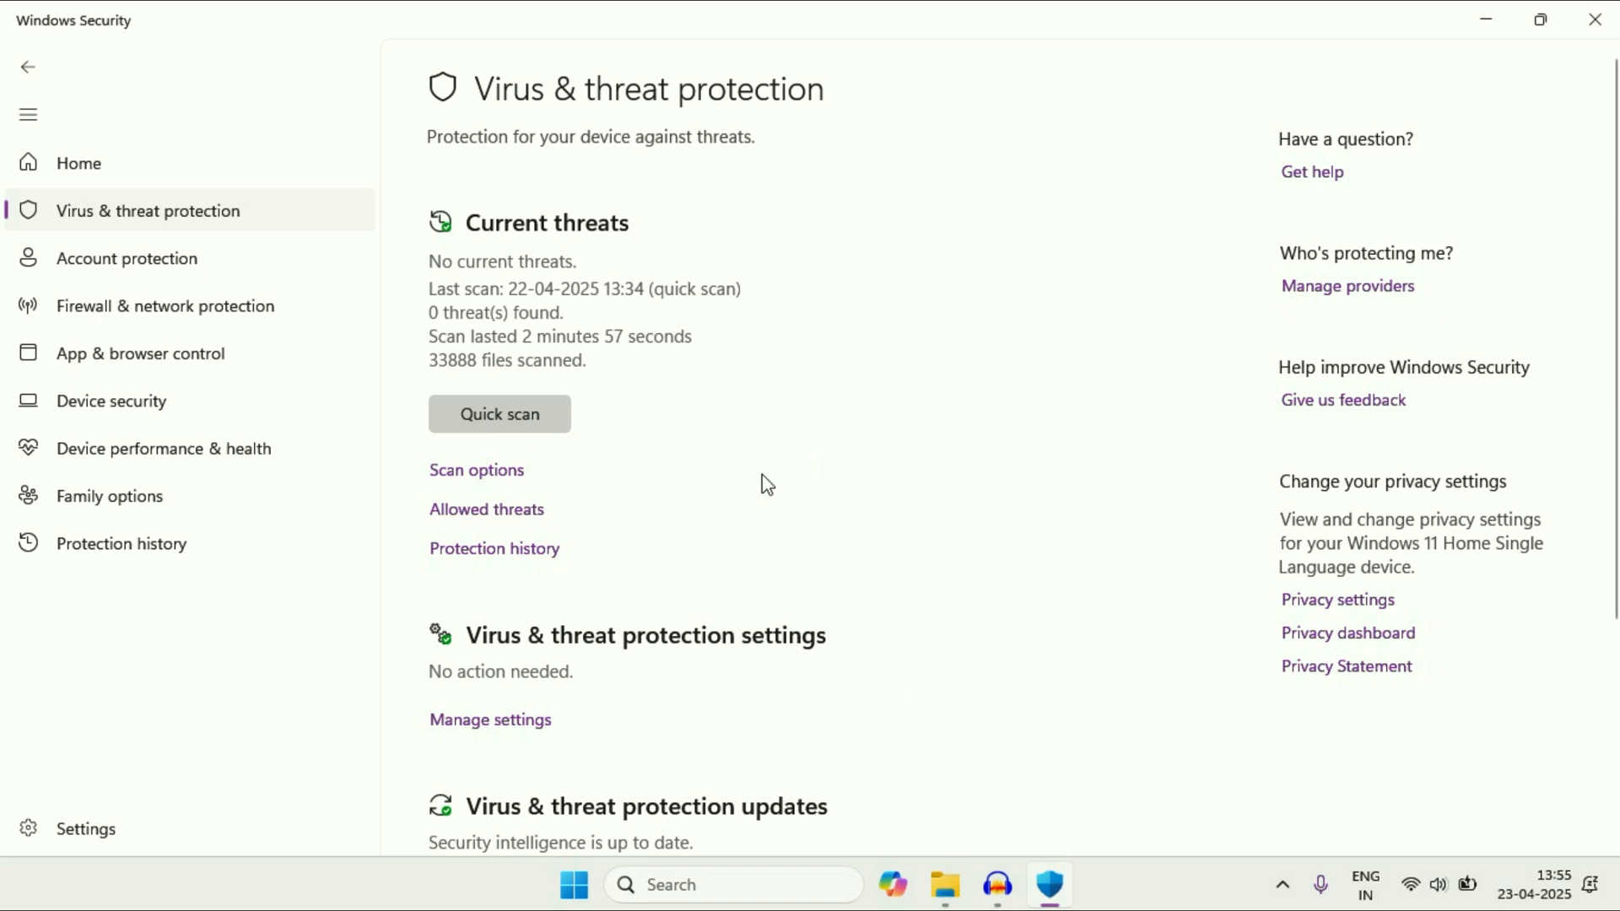
{"action": "scroll", "scroll_direction": "down", "scroll_amount": 3}
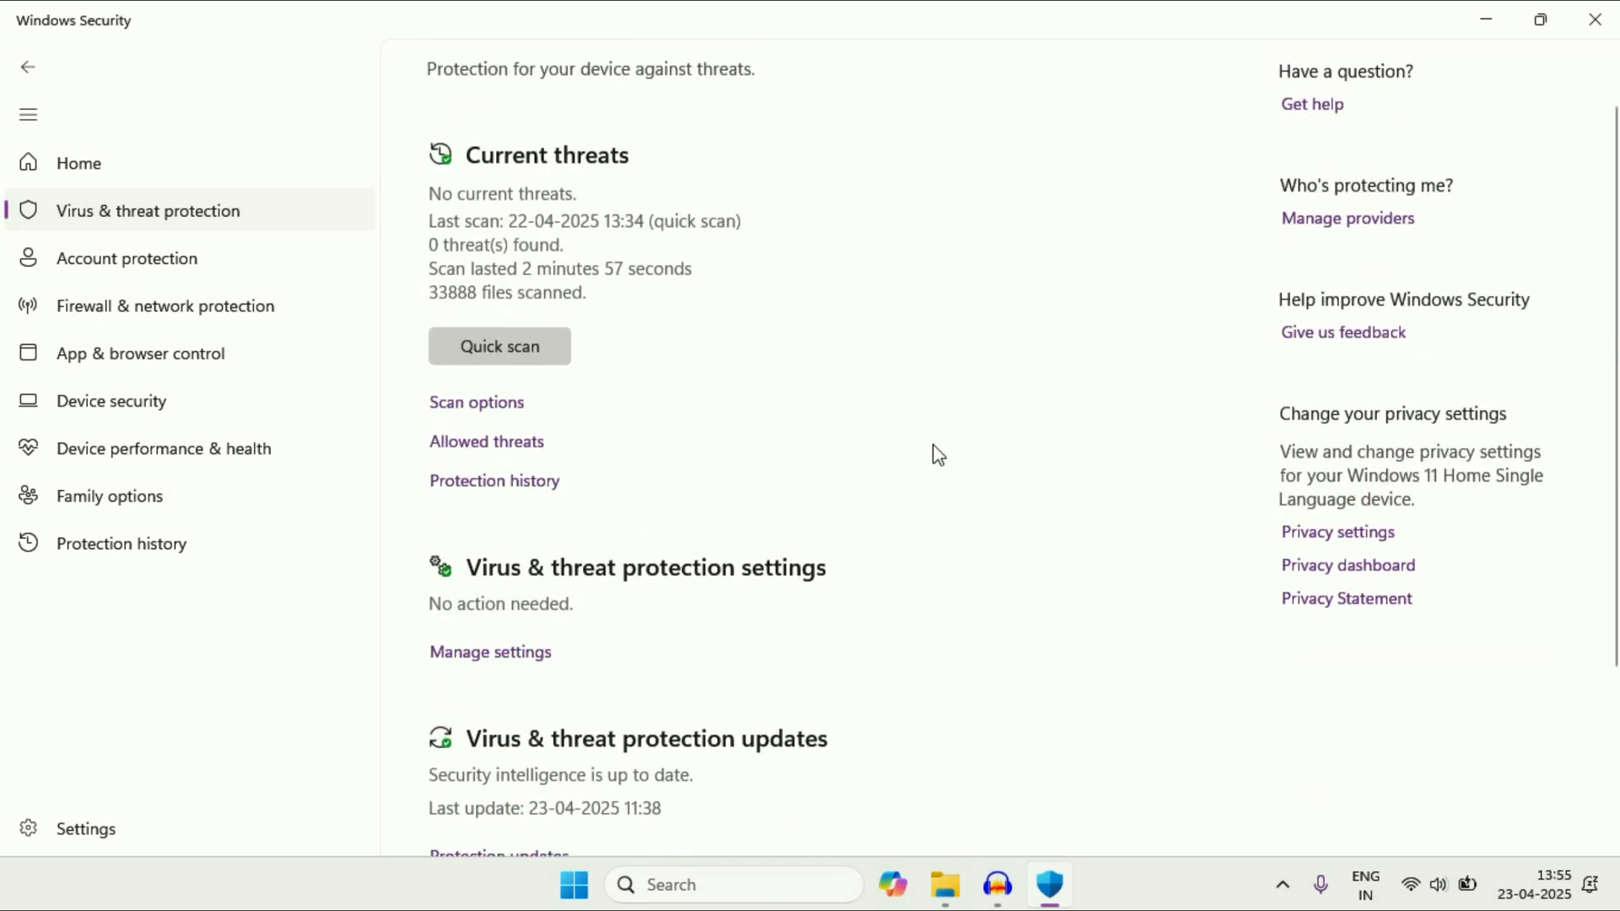
{"action": "scroll", "scroll_direction": "down", "scroll_amount": 3}
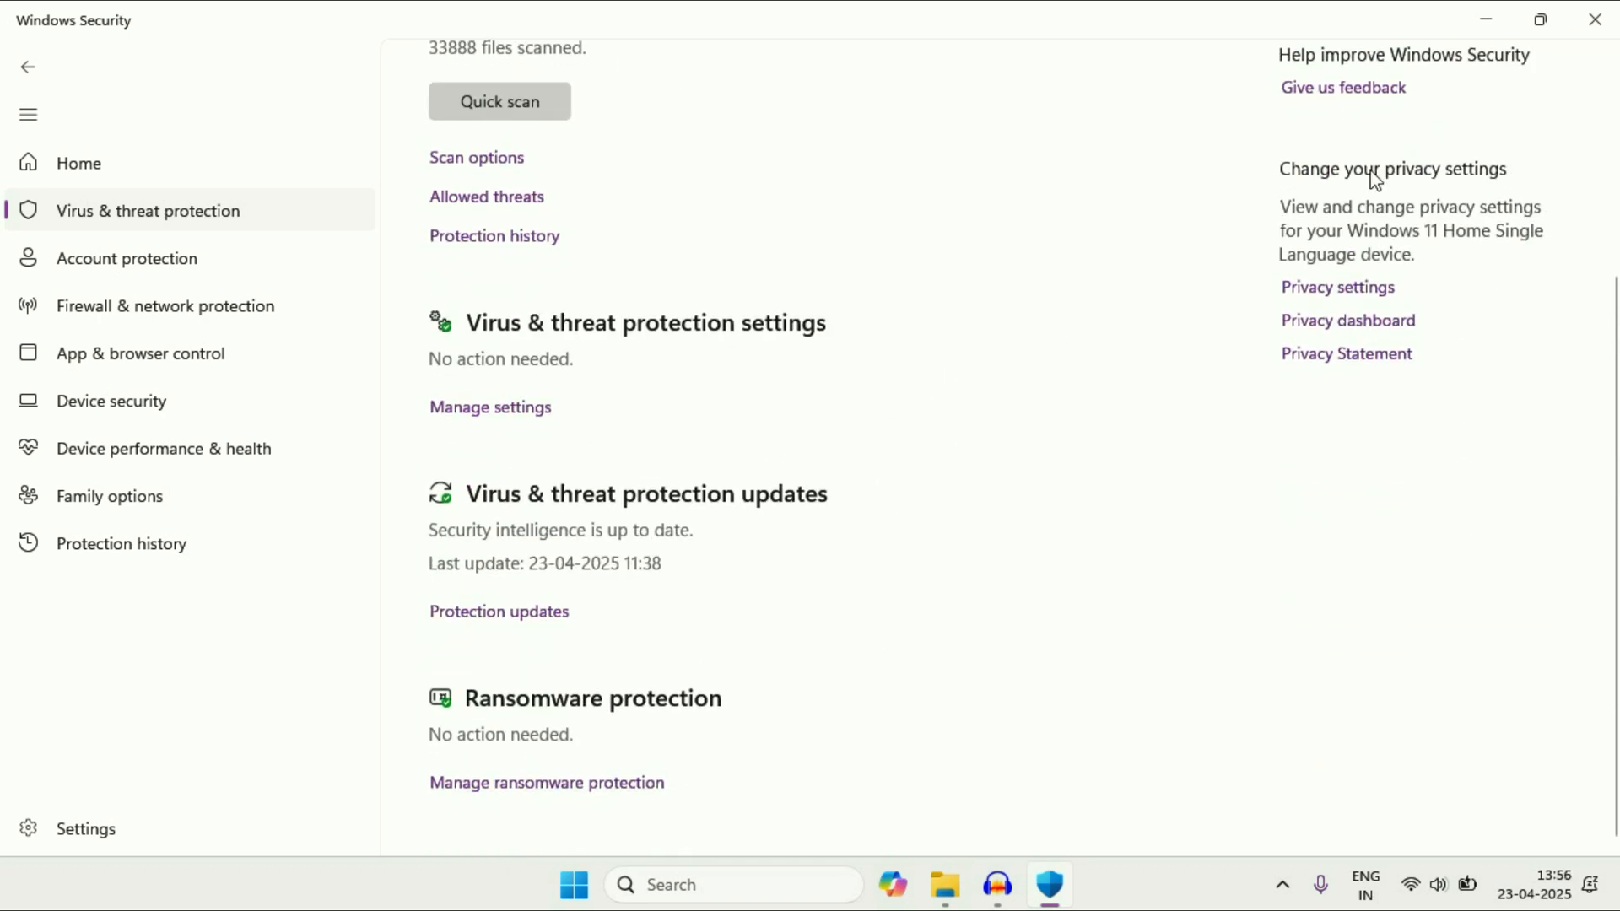